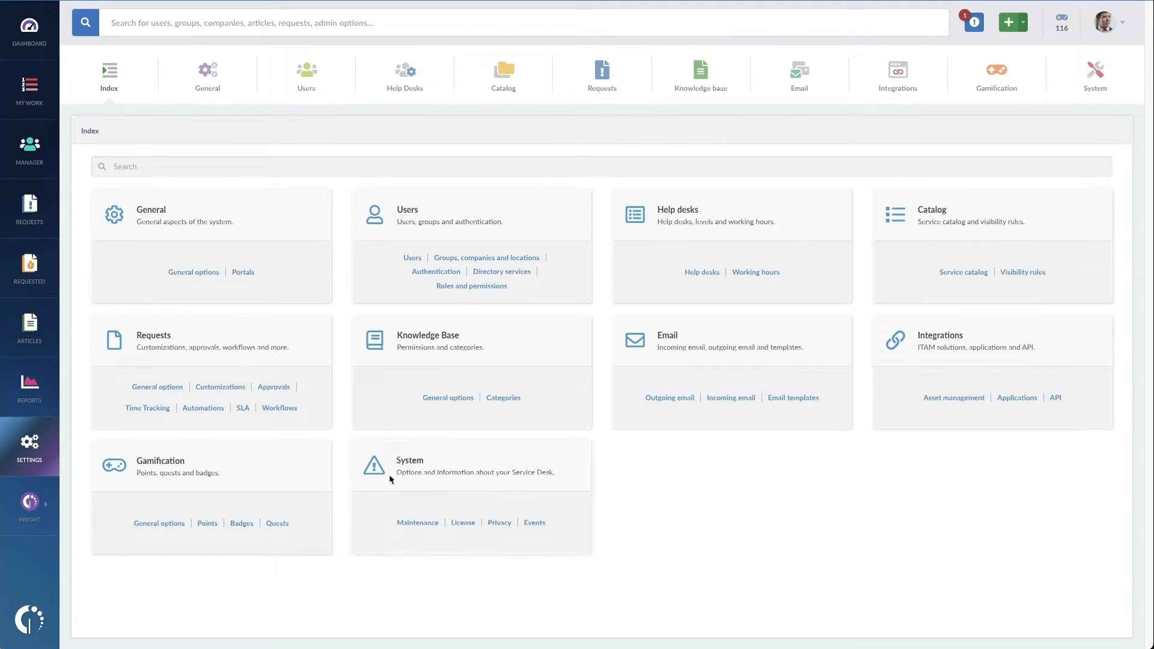
{"action": "mouse_move", "coordinate": [79, 312]}
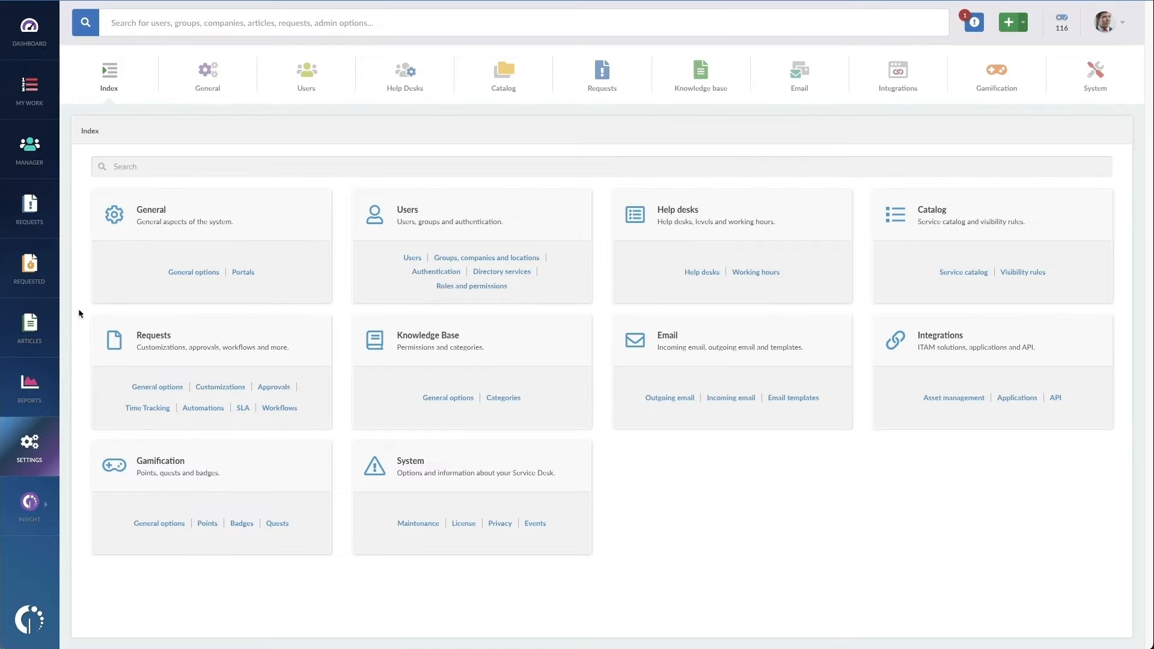
Step: Open the General options page from the Settings index
{"action": "left_click", "coordinate": [206, 74]}
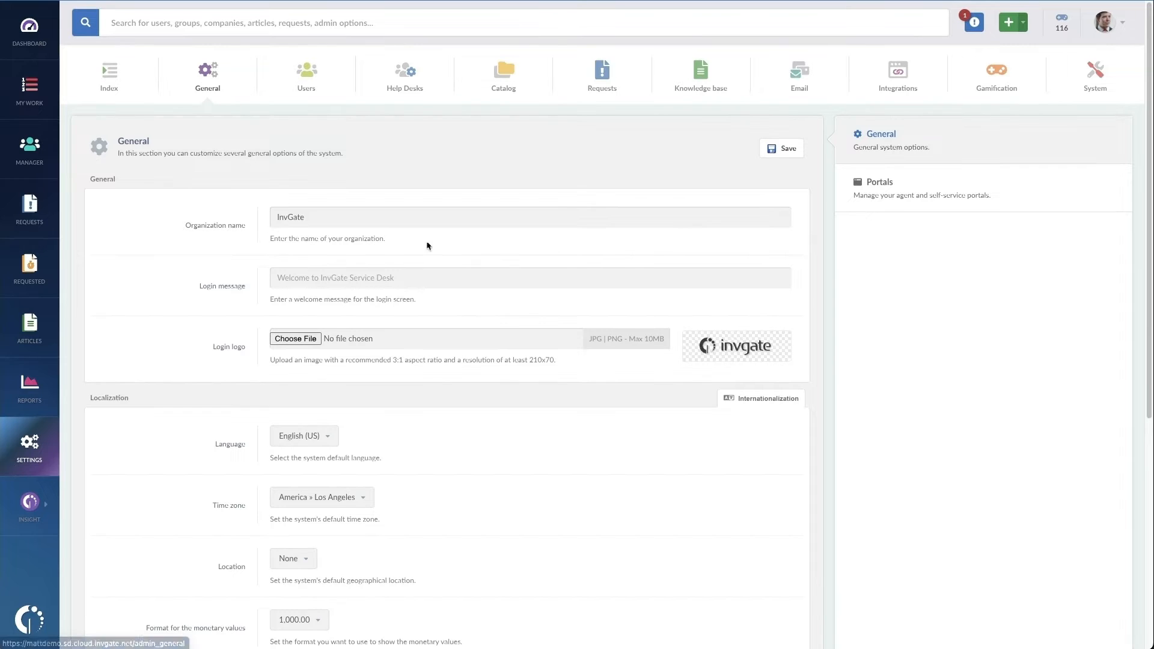
Step: Open Portals settings and scroll to the Self-Service section
{"action": "left_click", "coordinate": [878, 182]}
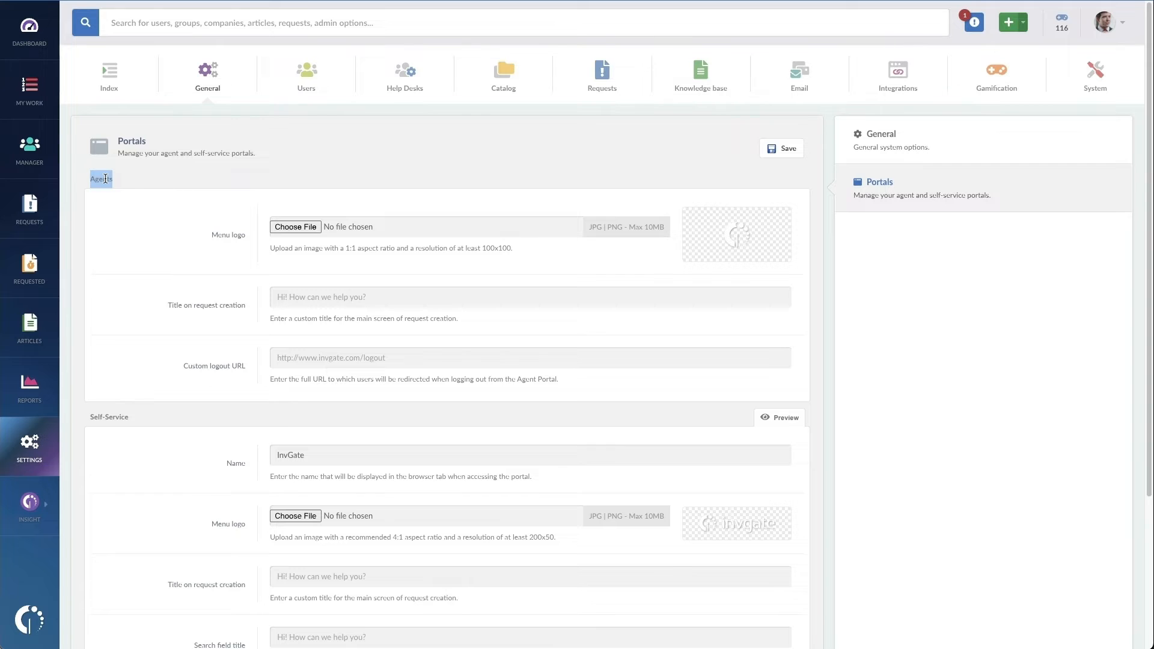
{"action": "scroll", "scroll_direction": "down", "scroll_amount": 3}
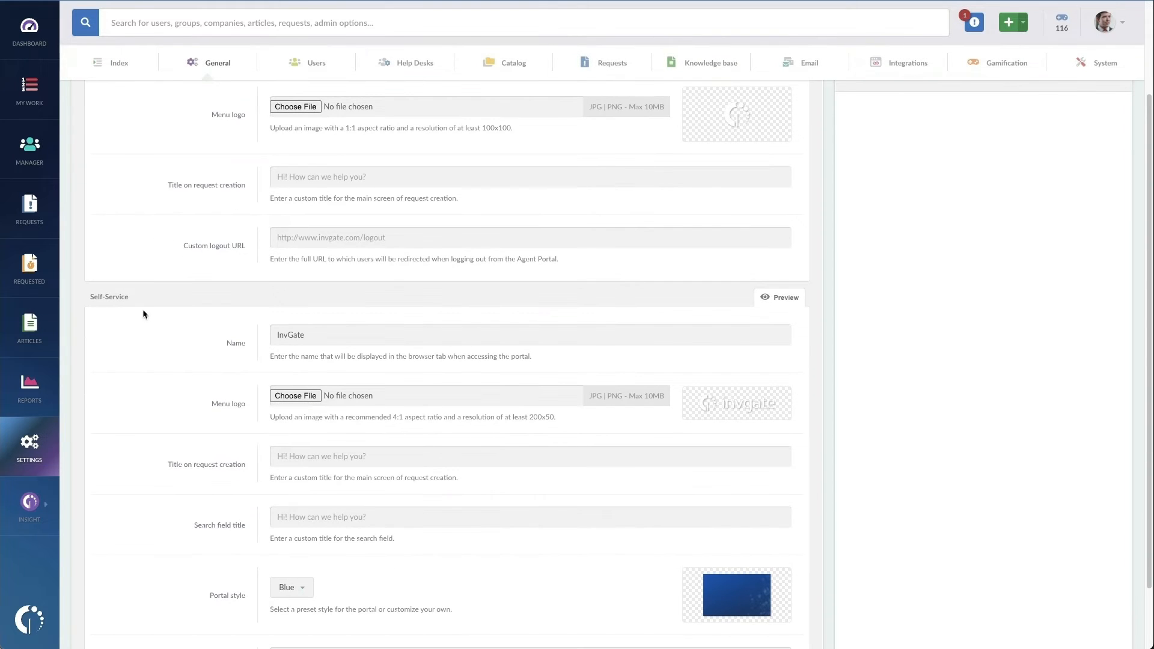
{"action": "double_click", "coordinate": [115, 297]}
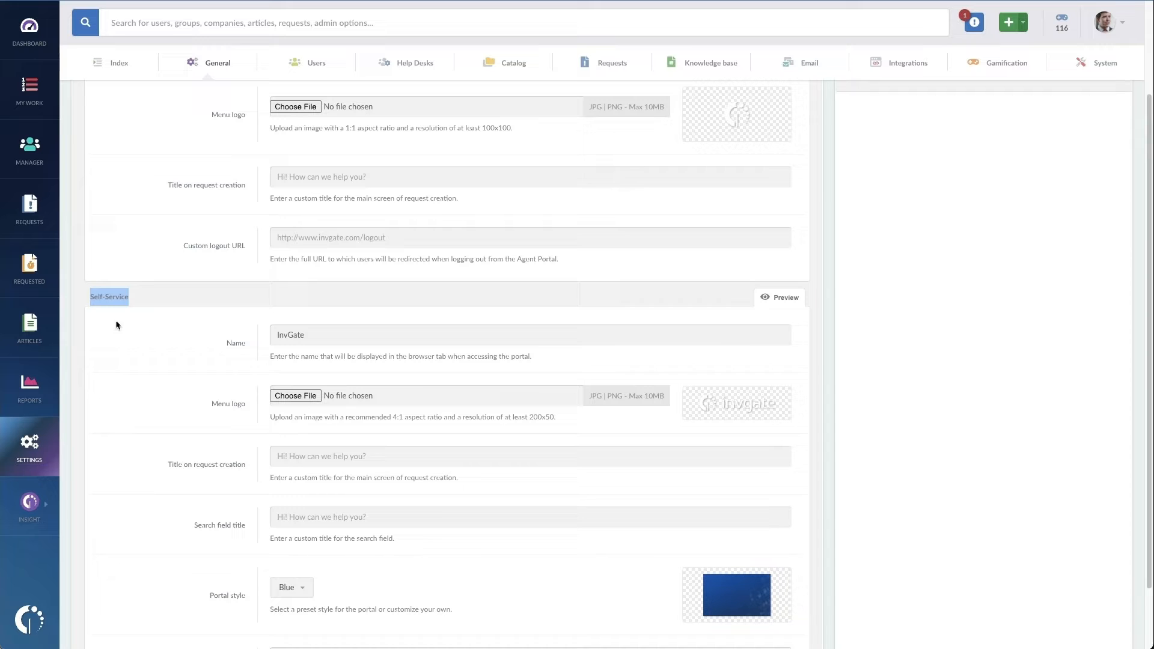
{"action": "scroll", "scroll_direction": "down", "scroll_amount": 3}
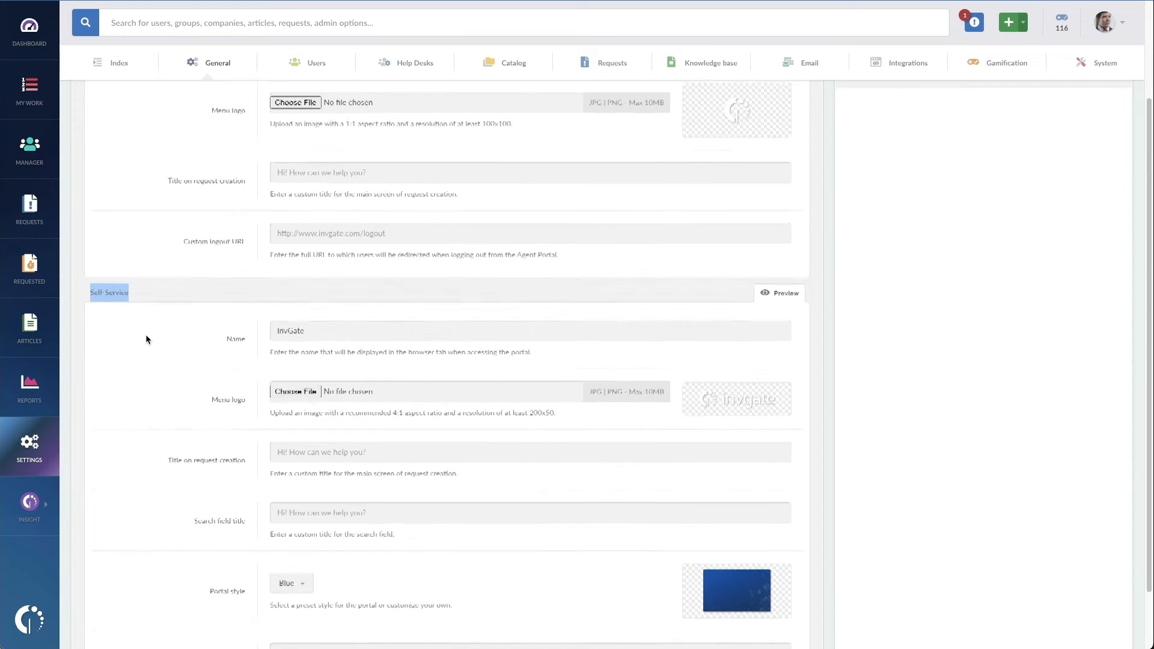
{"action": "scroll", "scroll_direction": "down", "scroll_amount": 3}
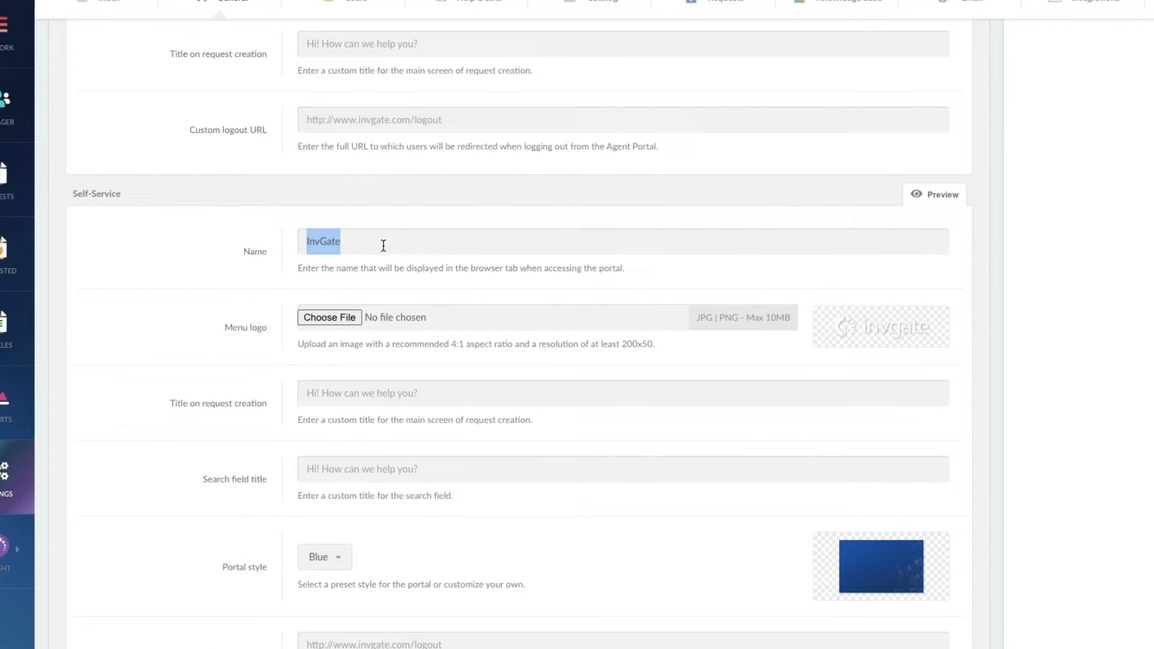
Step: Name the portal 'Learning Tree Schools' and choose Logo.png as its menu logo
{"action": "type", "text": "Learning Tree Schools"}
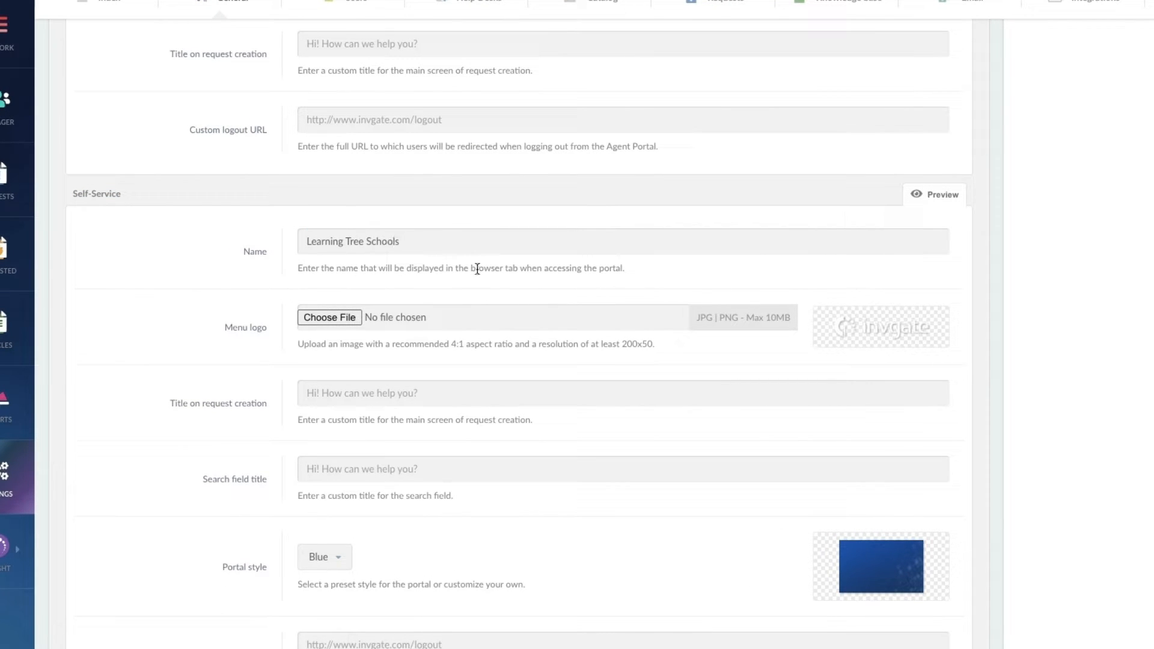
{"action": "left_click", "coordinate": [329, 318]}
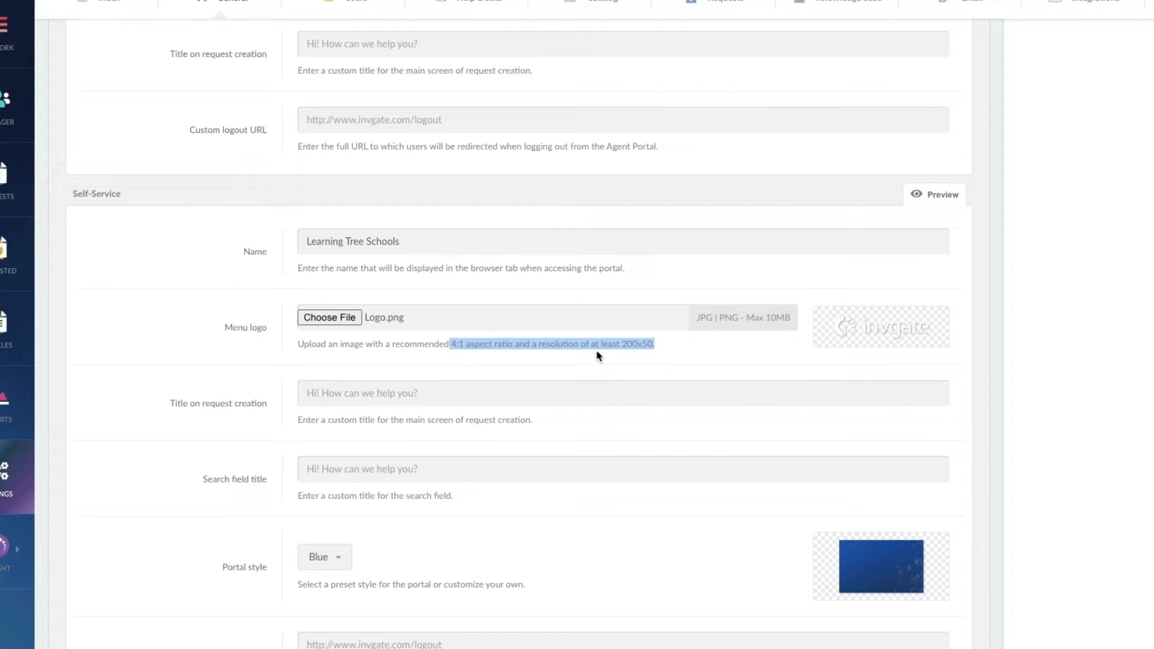
{"action": "mouse_move", "coordinate": [669, 354]}
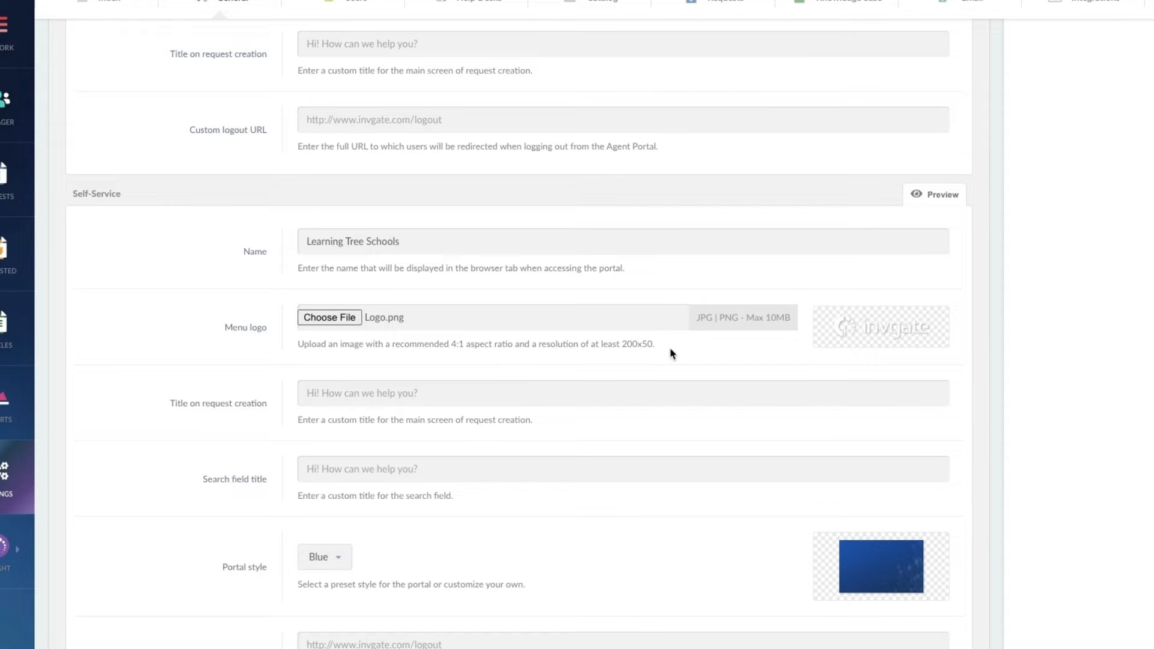
{"action": "mouse_move", "coordinate": [663, 354]}
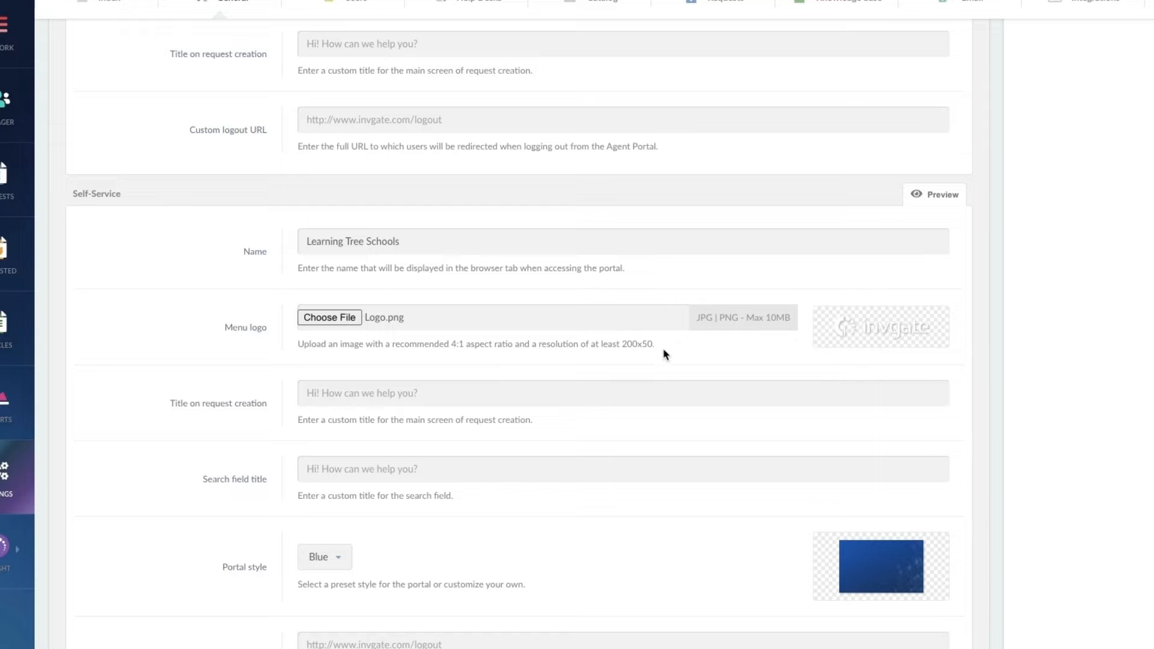
{"action": "mouse_move", "coordinate": [630, 376]}
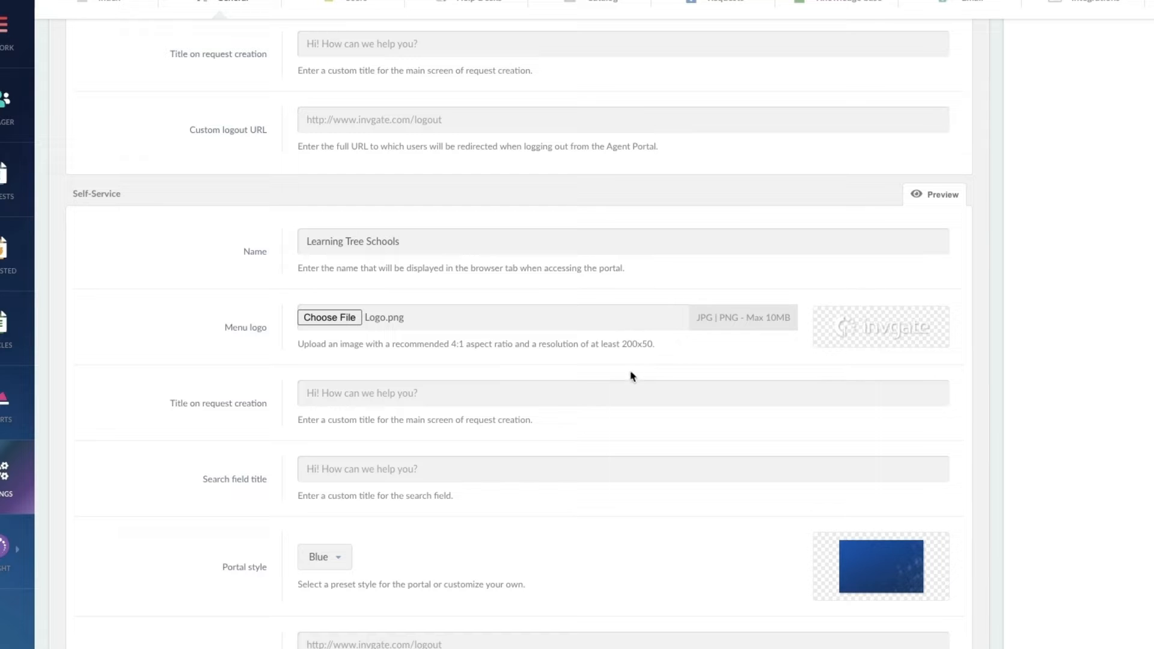
{"action": "mouse_move", "coordinate": [174, 425]}
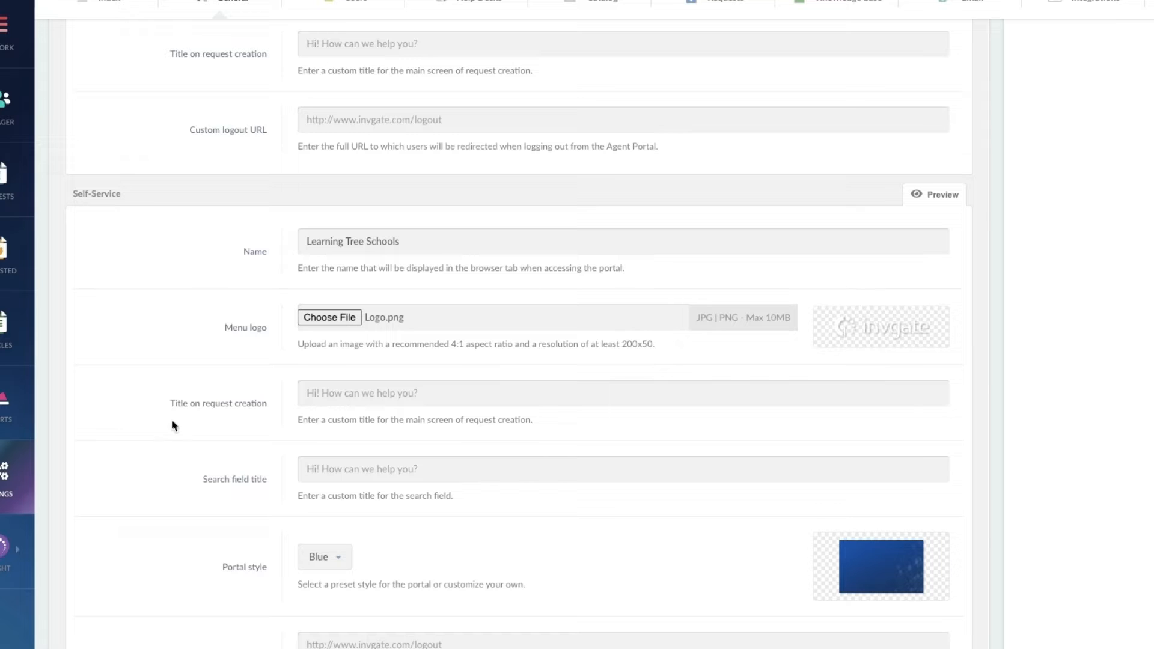
{"action": "mouse_move", "coordinate": [400, 398]}
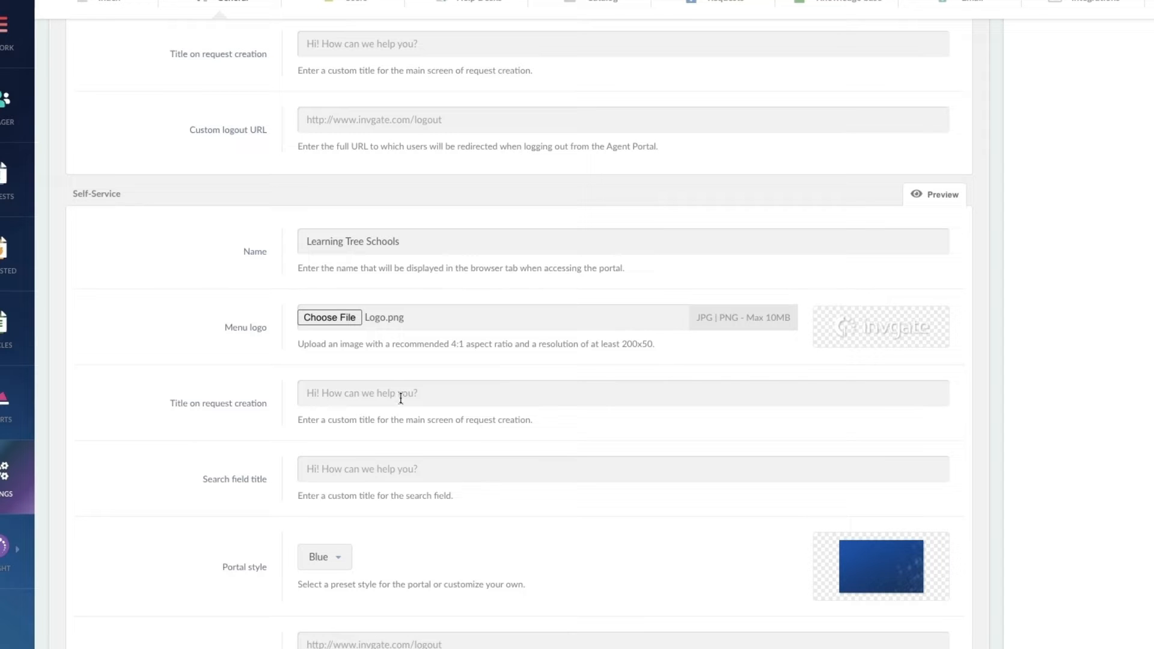
{"action": "mouse_move", "coordinate": [401, 395]}
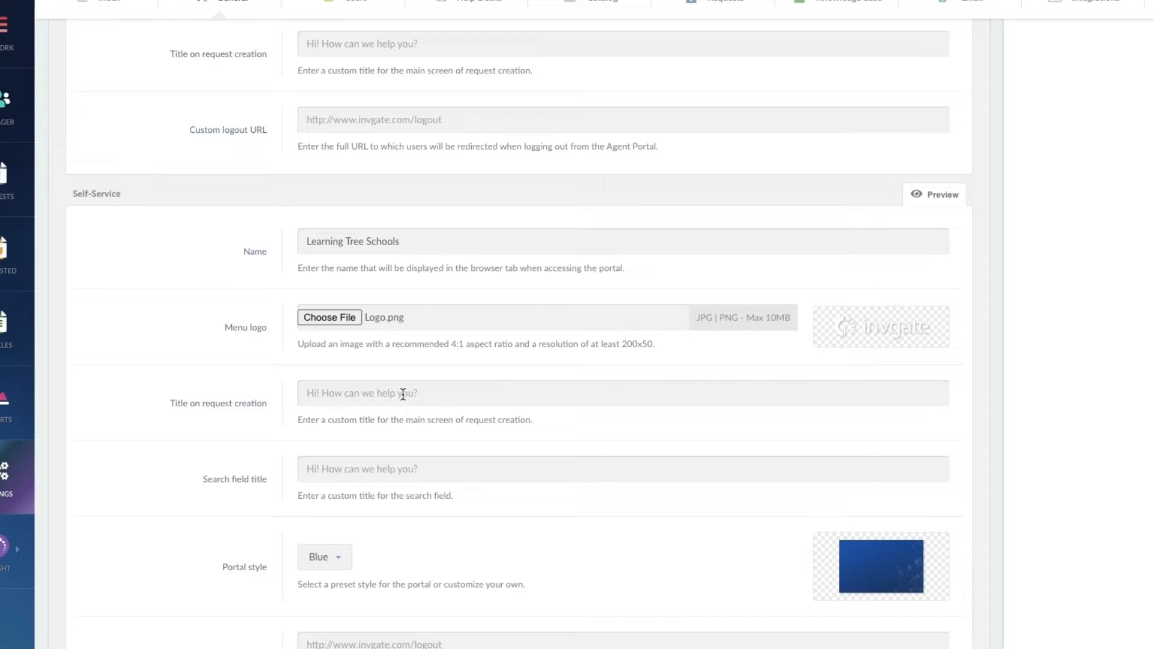
Step: Set request title 'How can we help you?' and search title 'Search for Knowledge and Tickets here!'
{"action": "type", "text": "How can we help you?"}
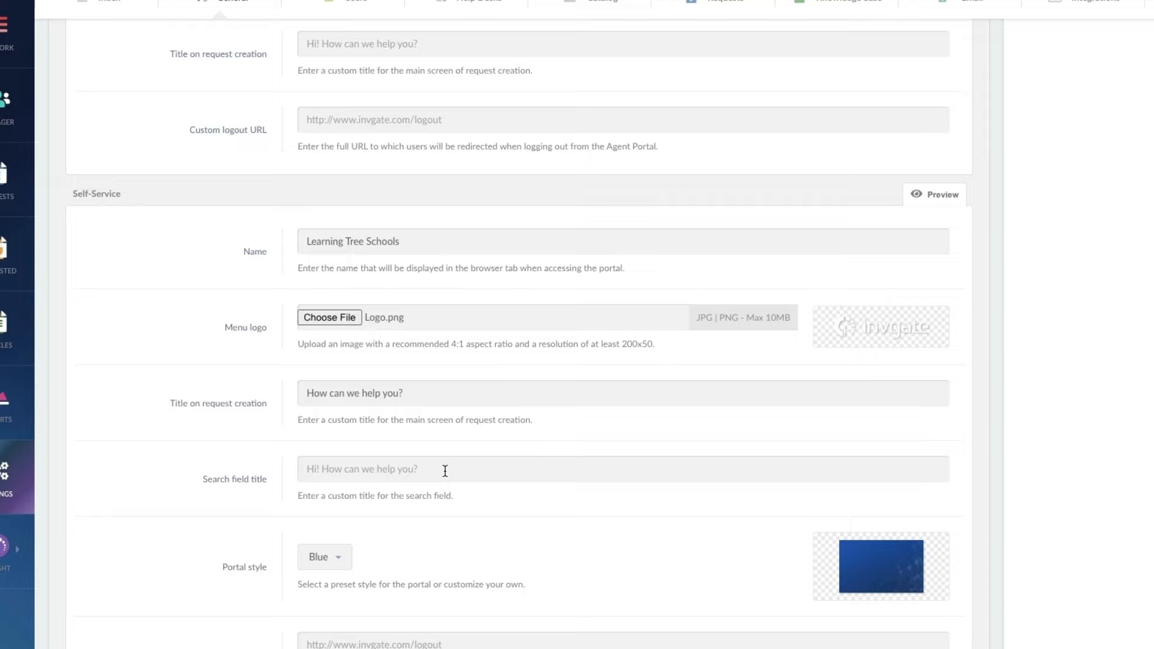
{"action": "type", "text": "Search for Knowledge and Tickets here!"}
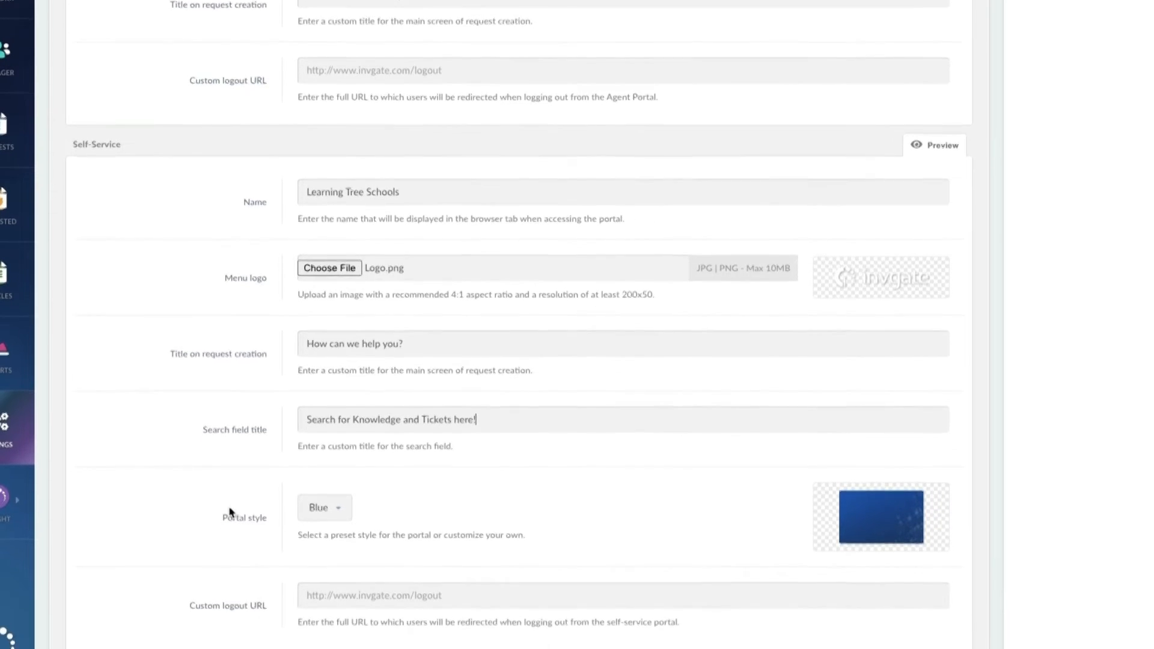
{"action": "scroll", "scroll_direction": "down", "scroll_amount": 3}
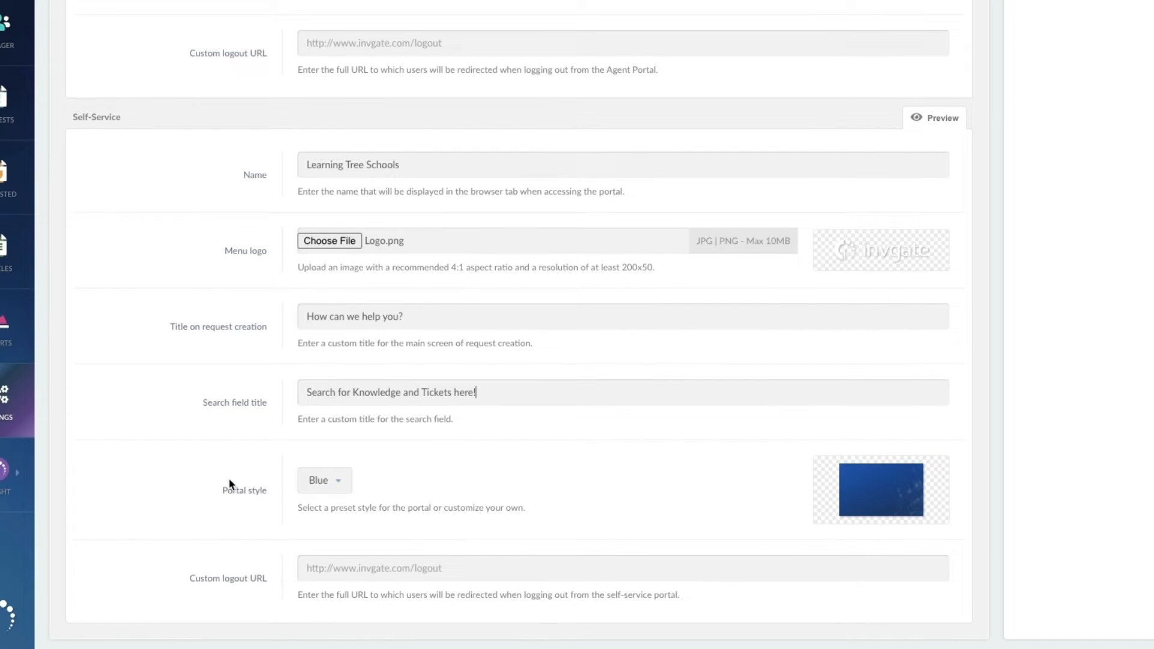
{"action": "mouse_move", "coordinate": [237, 491]}
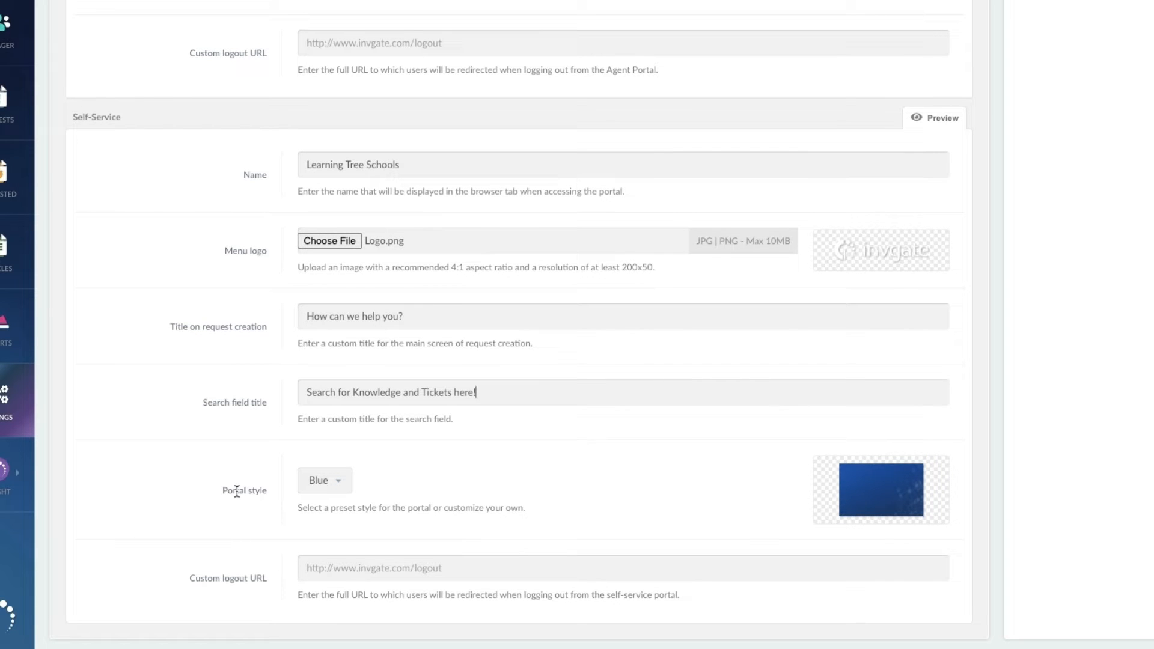
{"action": "mouse_move", "coordinate": [430, 485]}
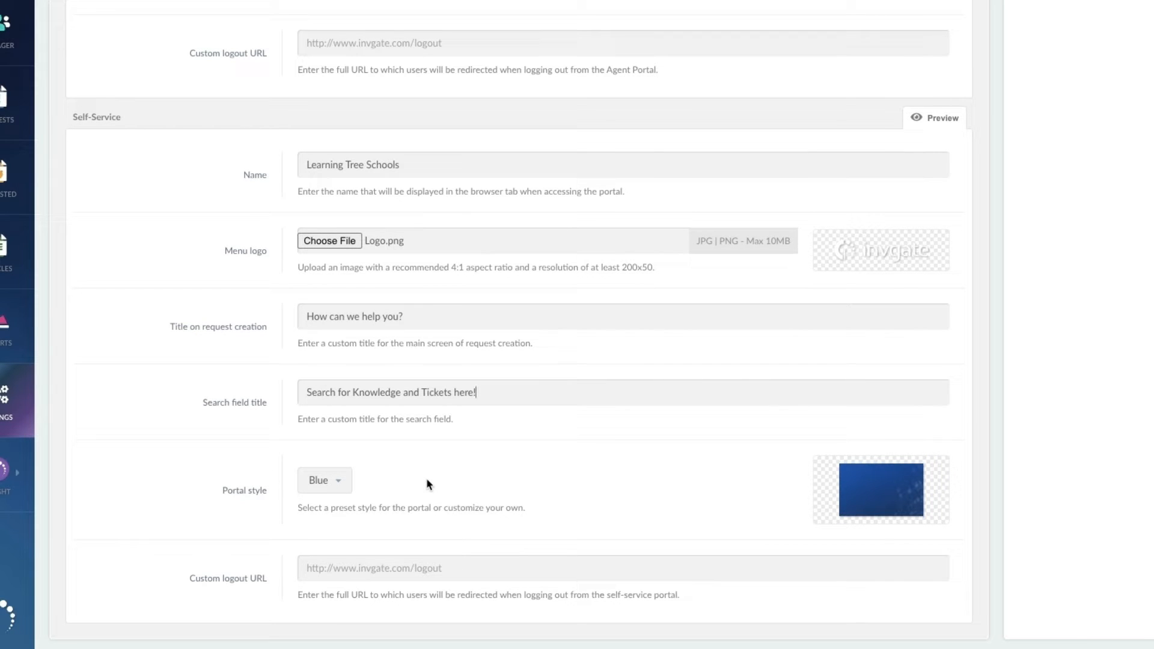
Step: Set Portal style to Custom, with Header.jpg as the header image
{"action": "left_click", "coordinate": [324, 480]}
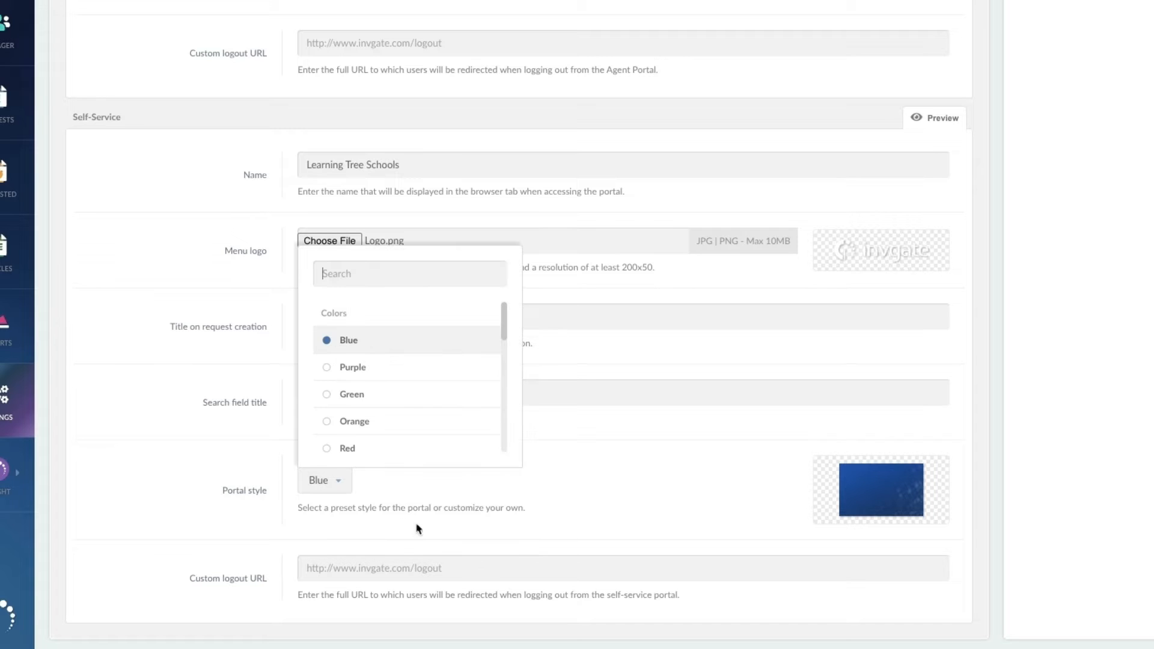
{"action": "scroll", "scroll_direction": "down", "scroll_amount": 3}
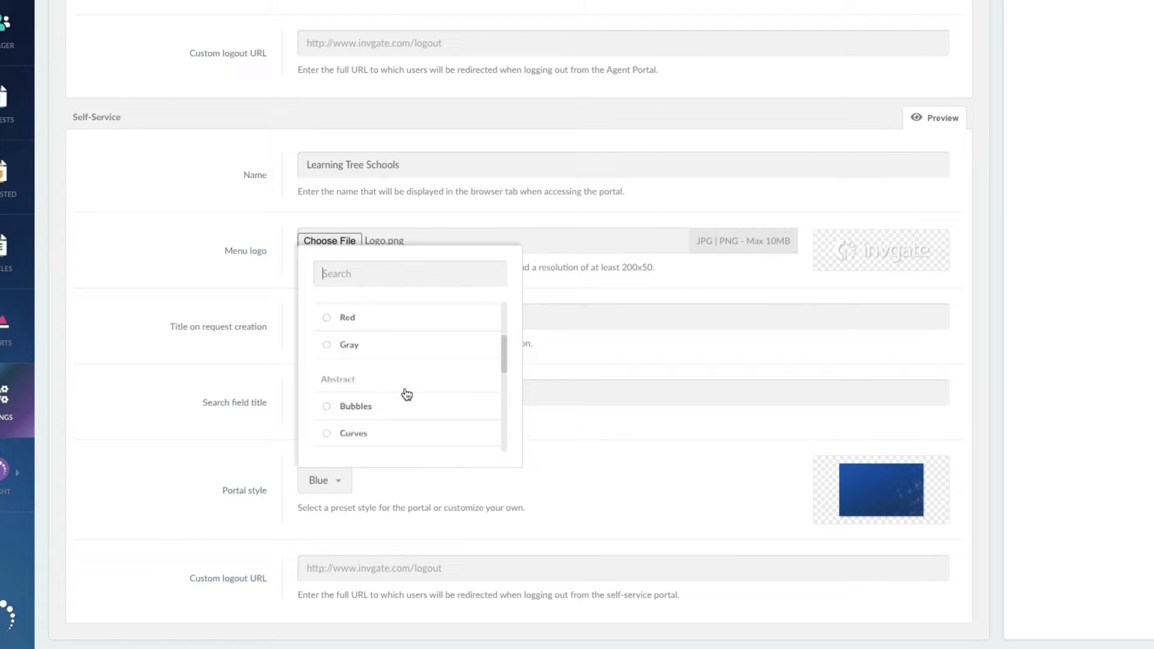
{"action": "scroll", "scroll_direction": "down", "scroll_amount": 3}
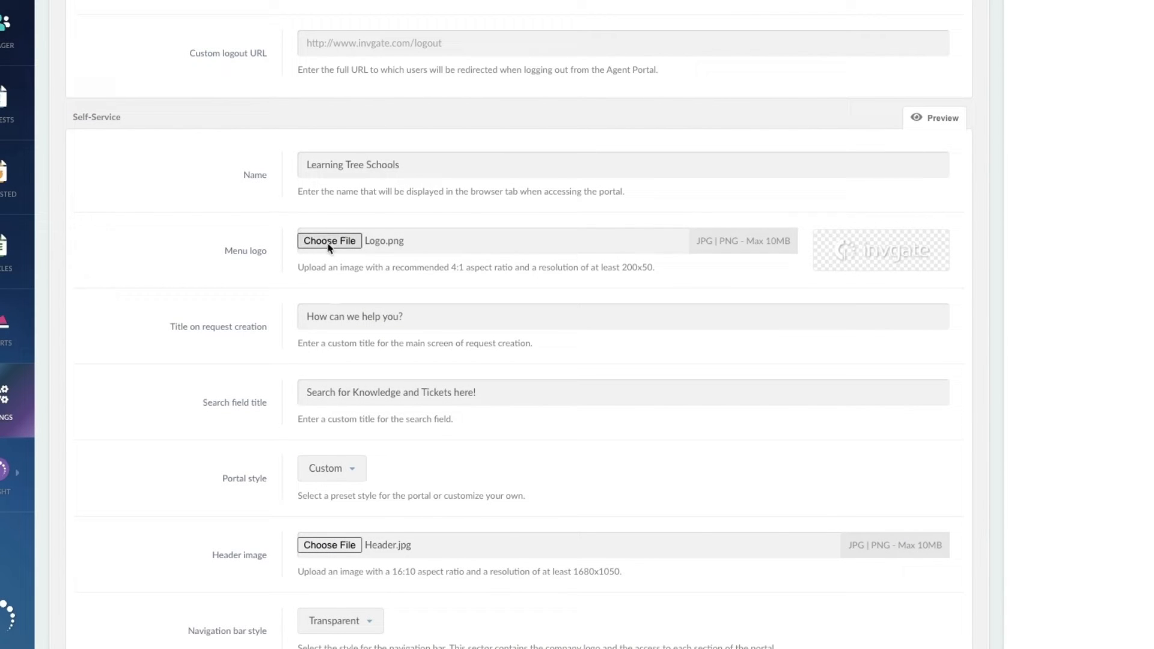
Step: Apply Header.jpg, a Transparent navigation bar and Light text style to the portal
{"action": "scroll", "scroll_direction": "down", "scroll_amount": 3}
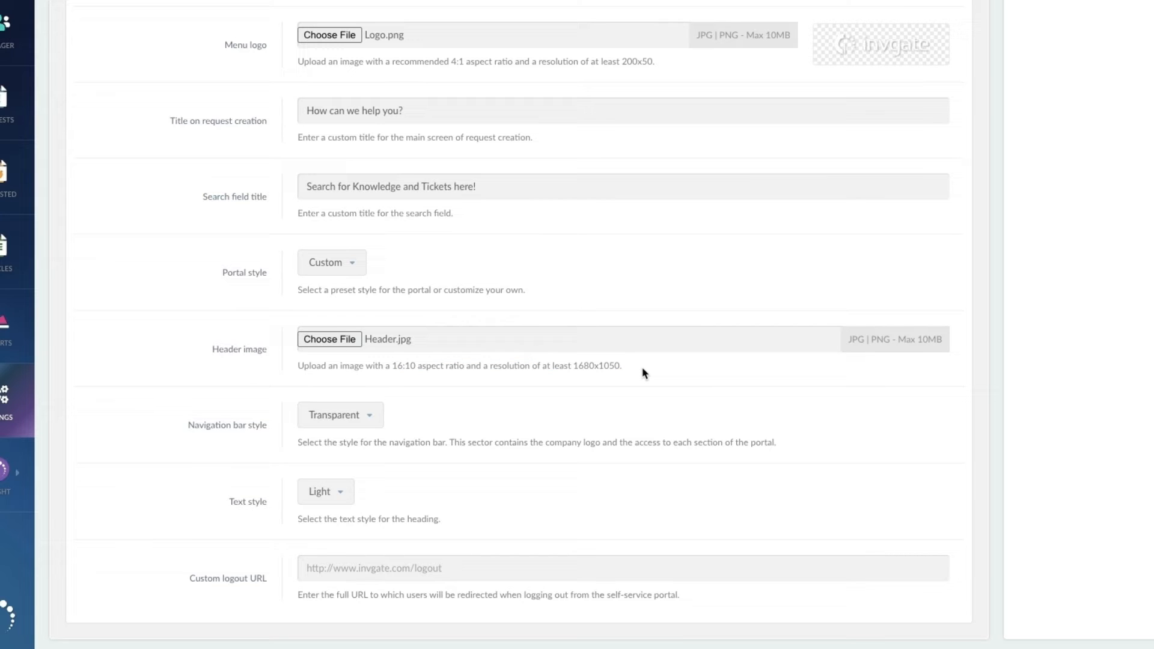
{"action": "mouse_move", "coordinate": [447, 420]}
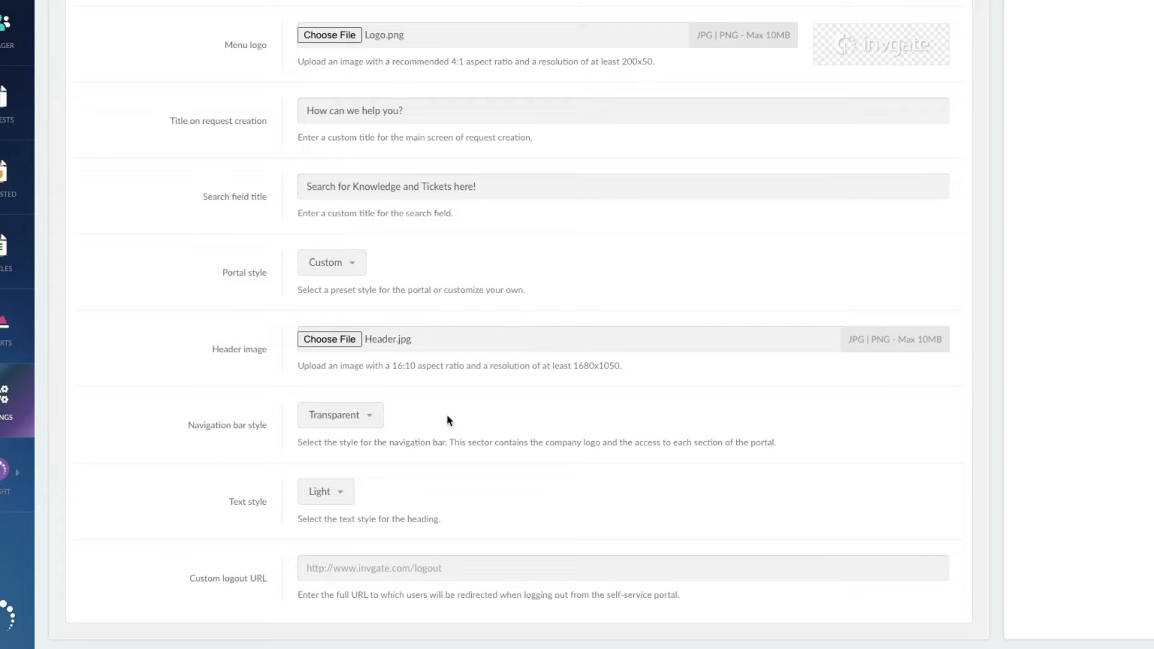
{"action": "mouse_move", "coordinate": [474, 425]}
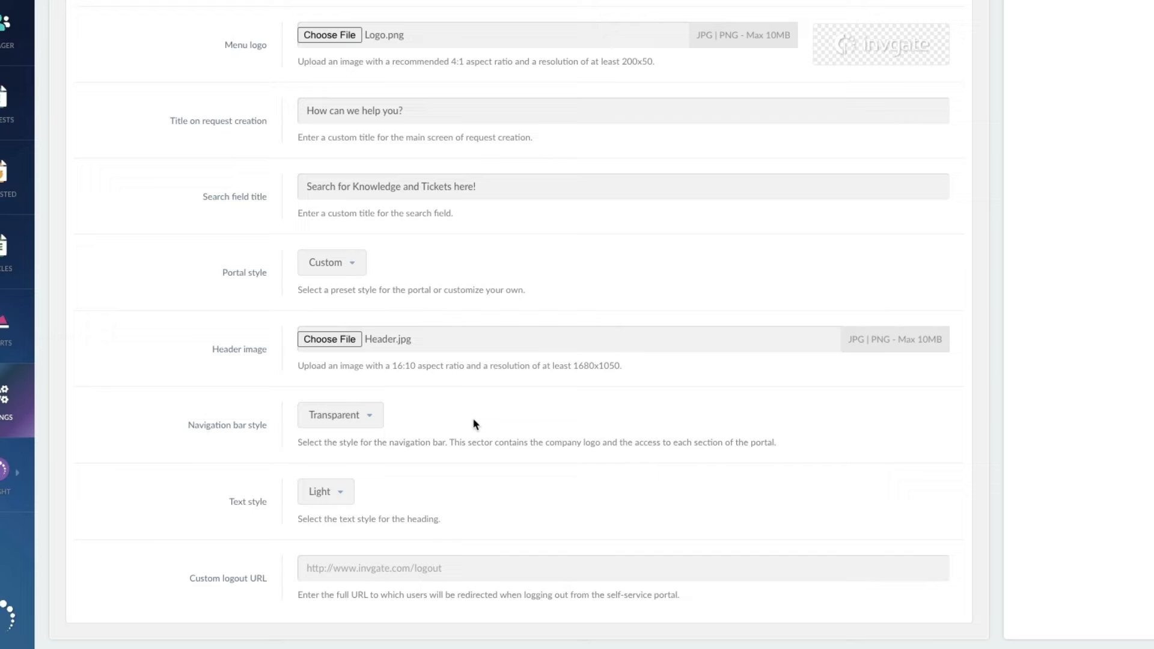
{"action": "left_click", "coordinate": [339, 414]}
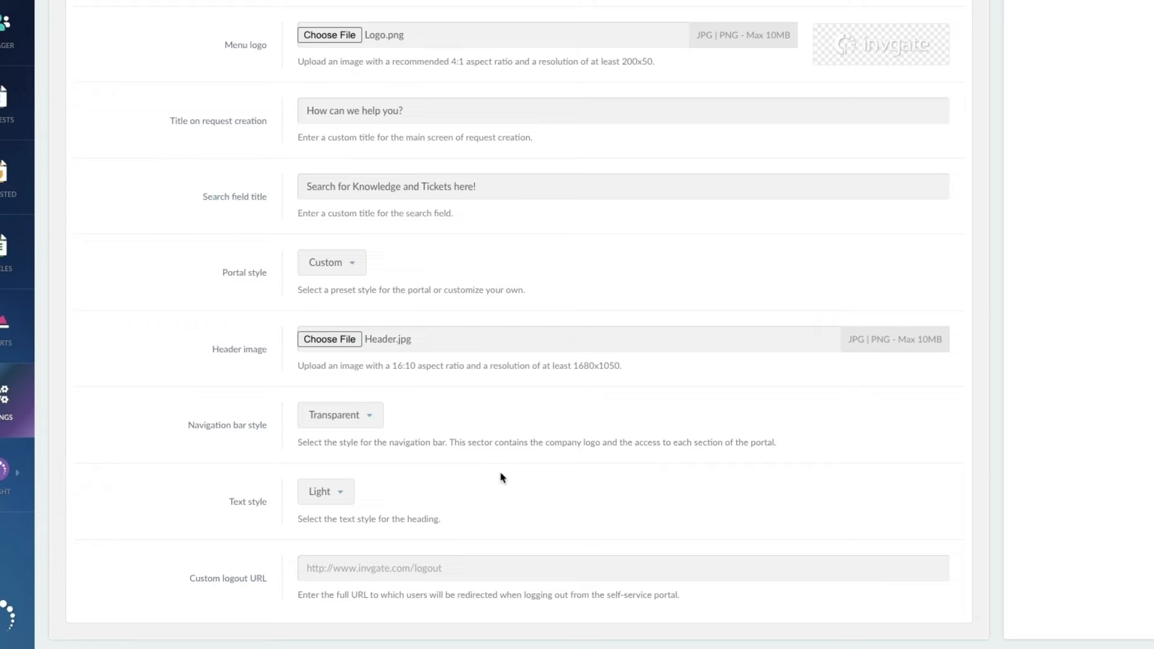
{"action": "mouse_move", "coordinate": [514, 479]}
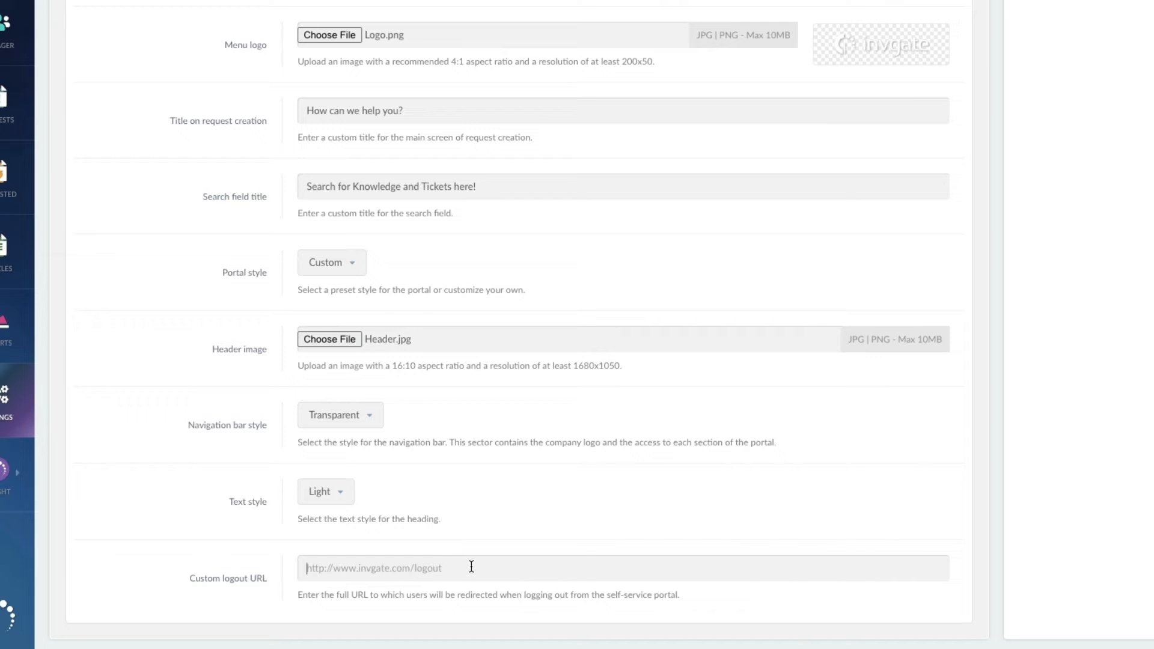
{"action": "mouse_move", "coordinate": [485, 558]}
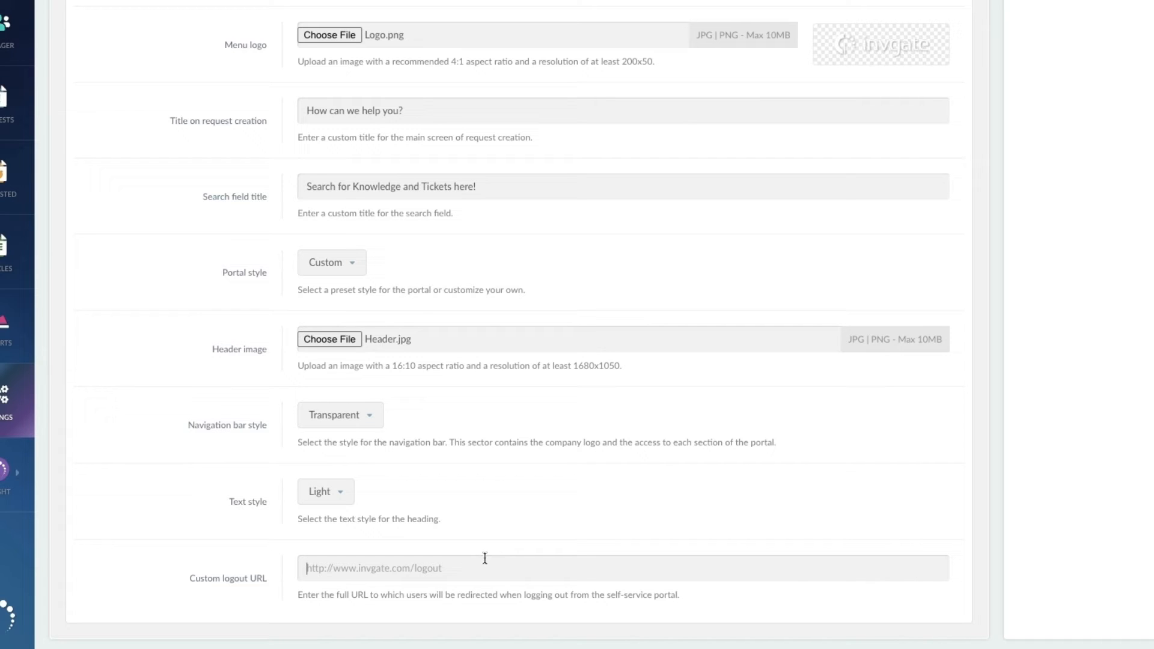
{"action": "mouse_move", "coordinate": [617, 505]}
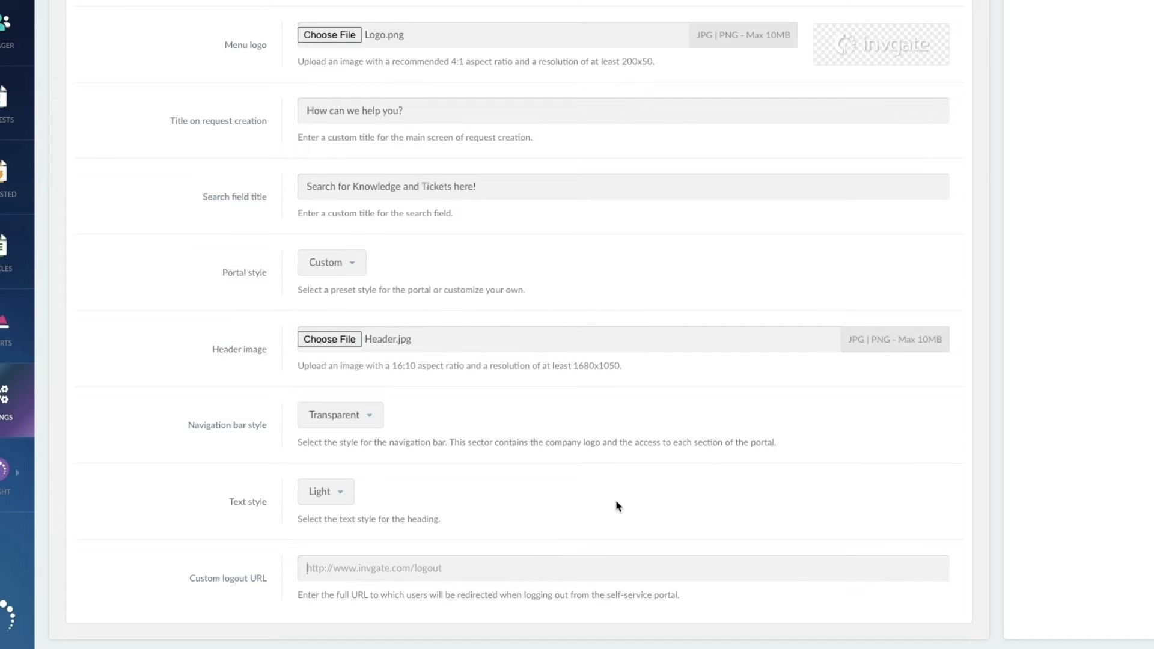
{"action": "scroll", "scroll_direction": "down", "scroll_amount": 3}
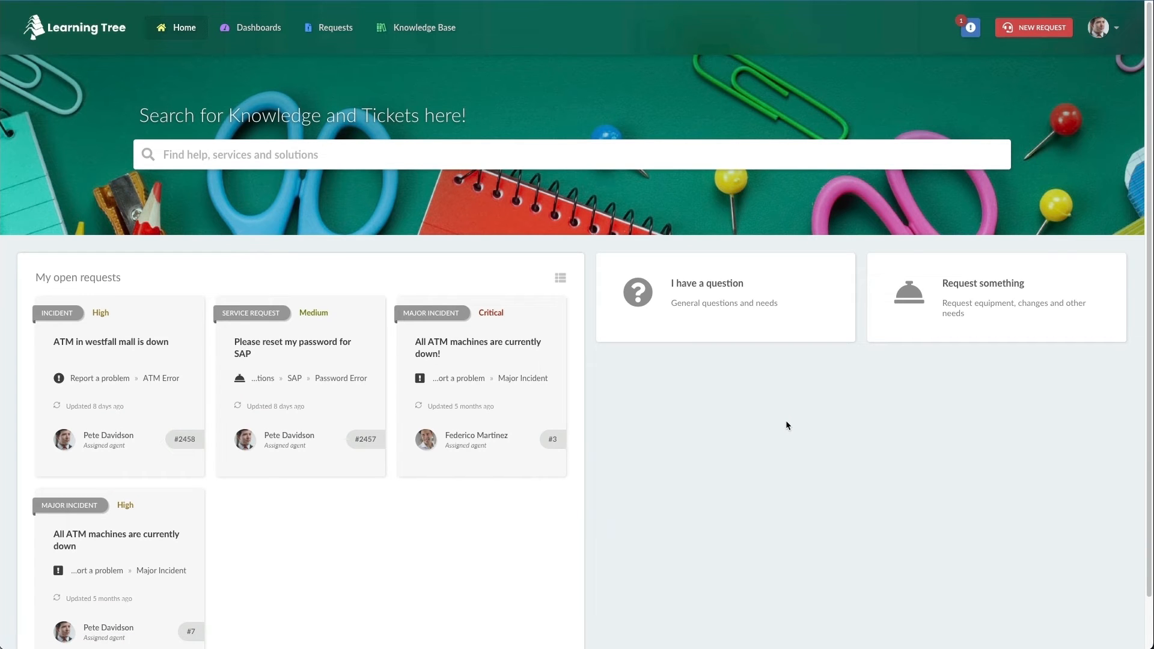
{"action": "mouse_move", "coordinate": [792, 435]}
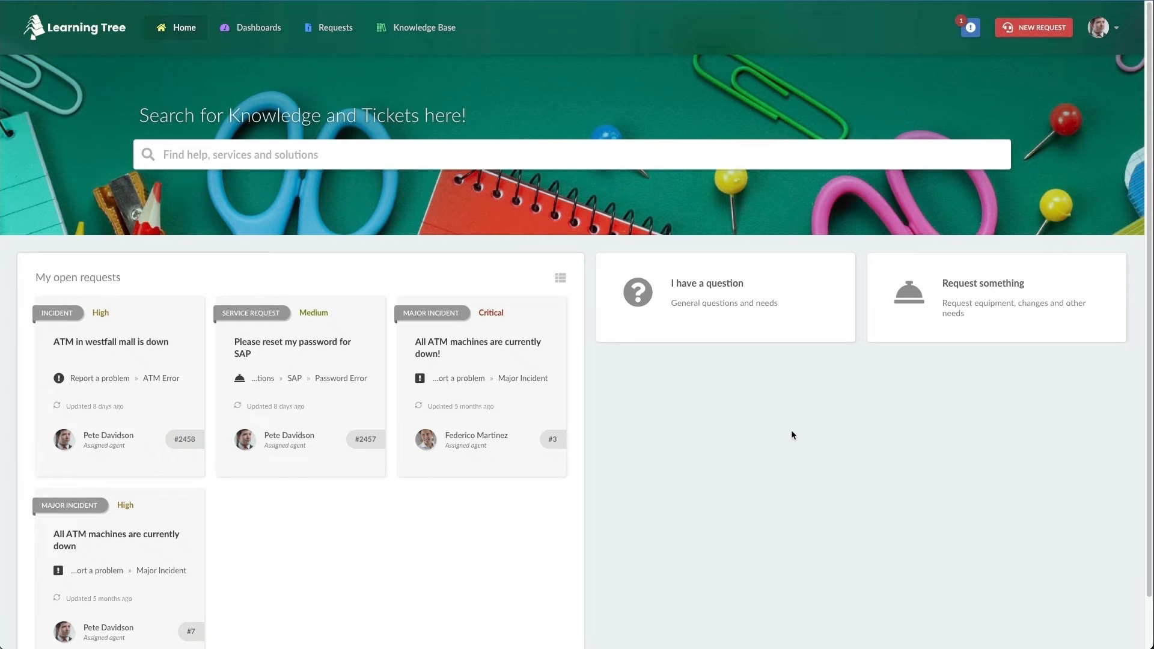
{"action": "mouse_move", "coordinate": [785, 439]}
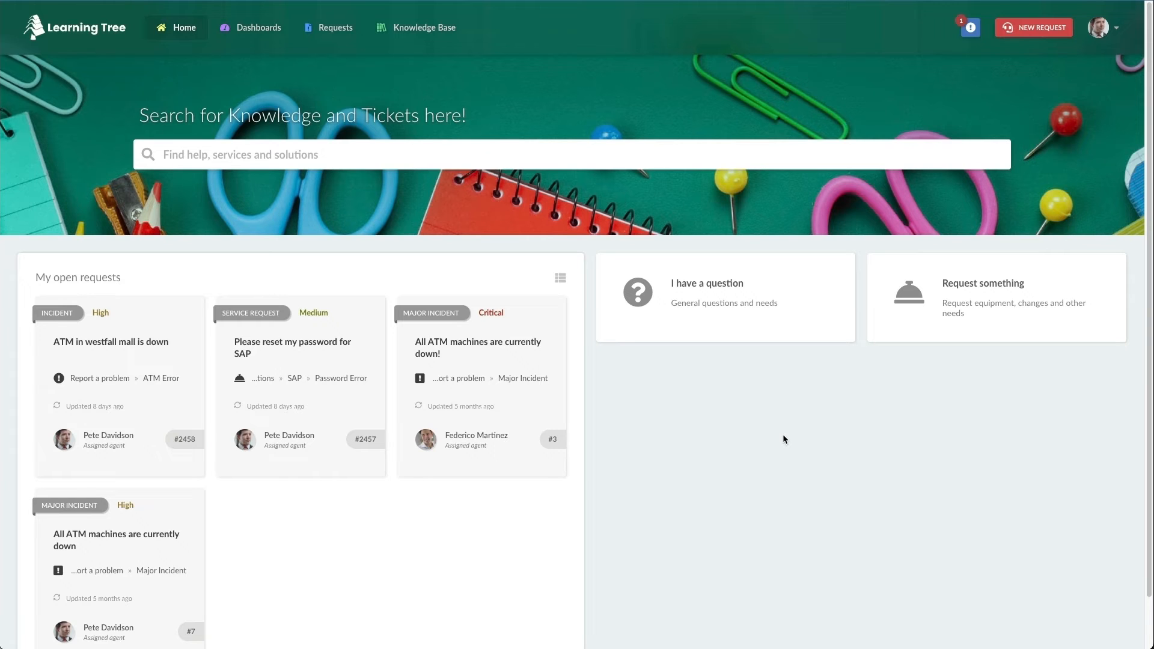
{"action": "mouse_move", "coordinate": [773, 449]}
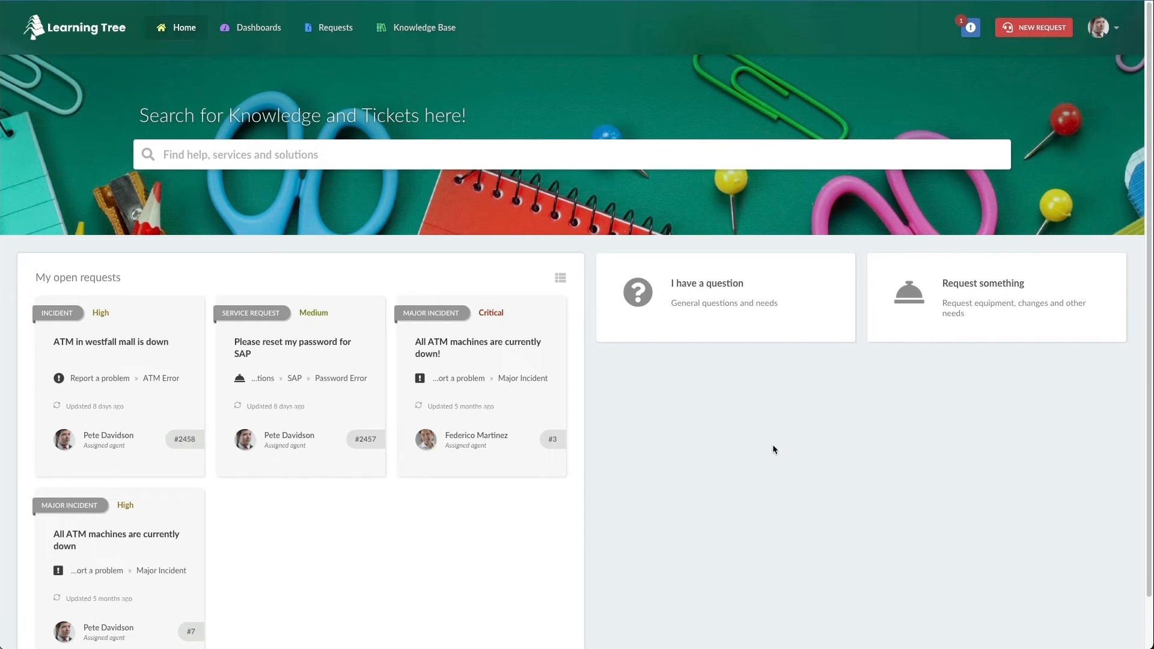
{"action": "mouse_move", "coordinate": [679, 455]}
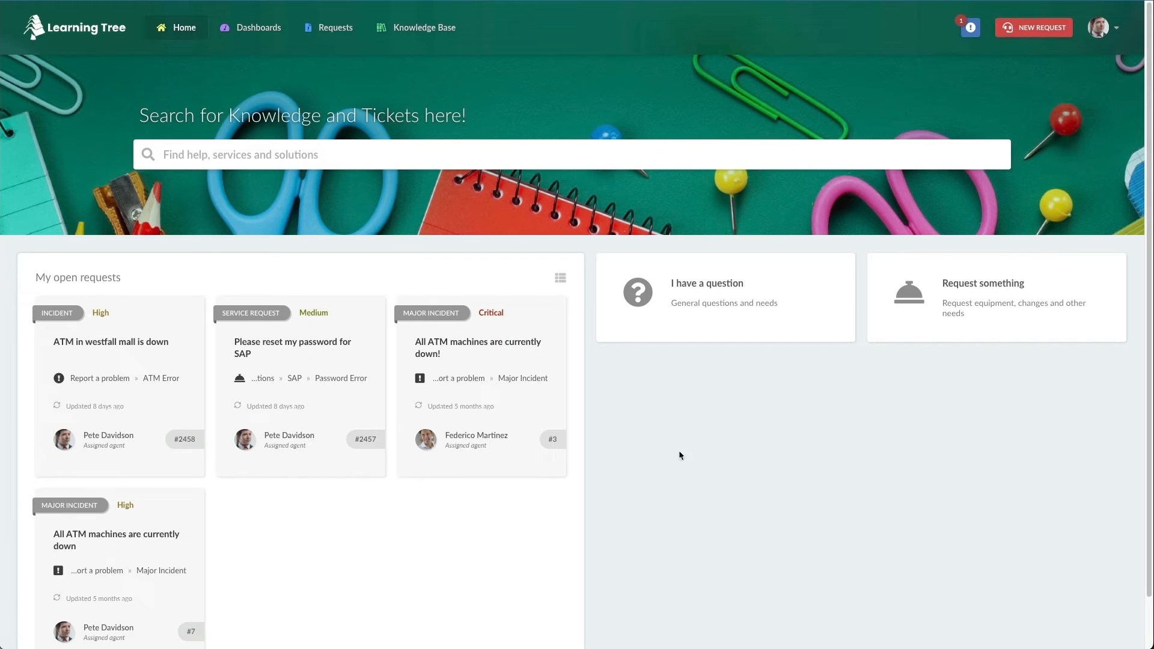
{"action": "mouse_move", "coordinate": [655, 320]}
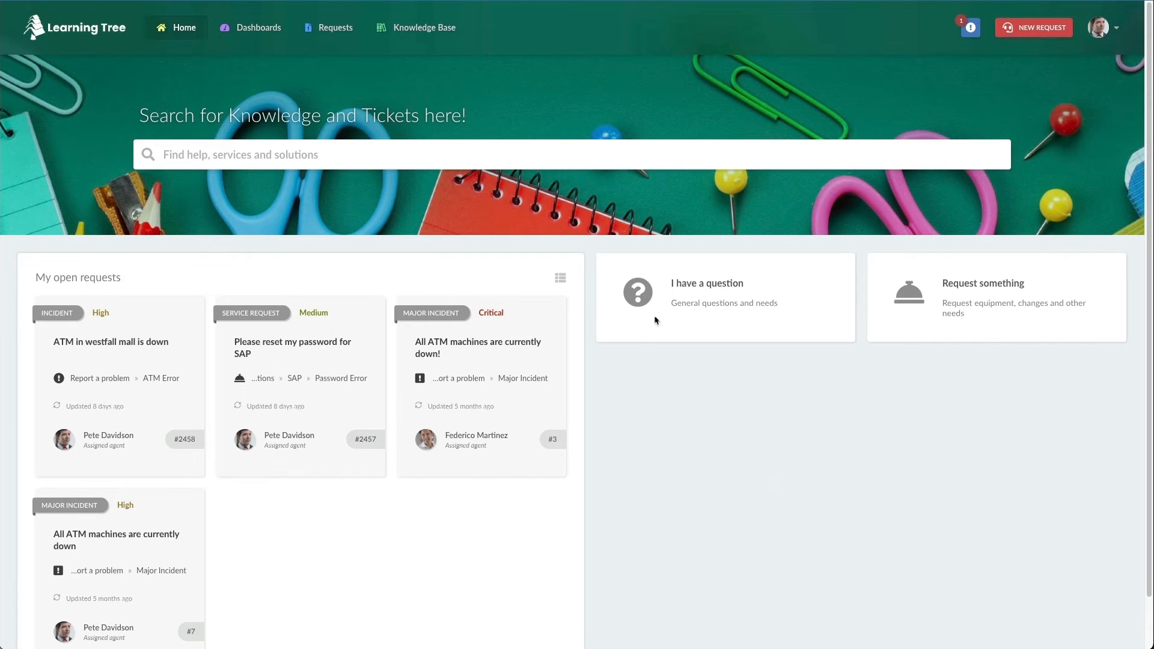
{"action": "mouse_move", "coordinate": [980, 344]}
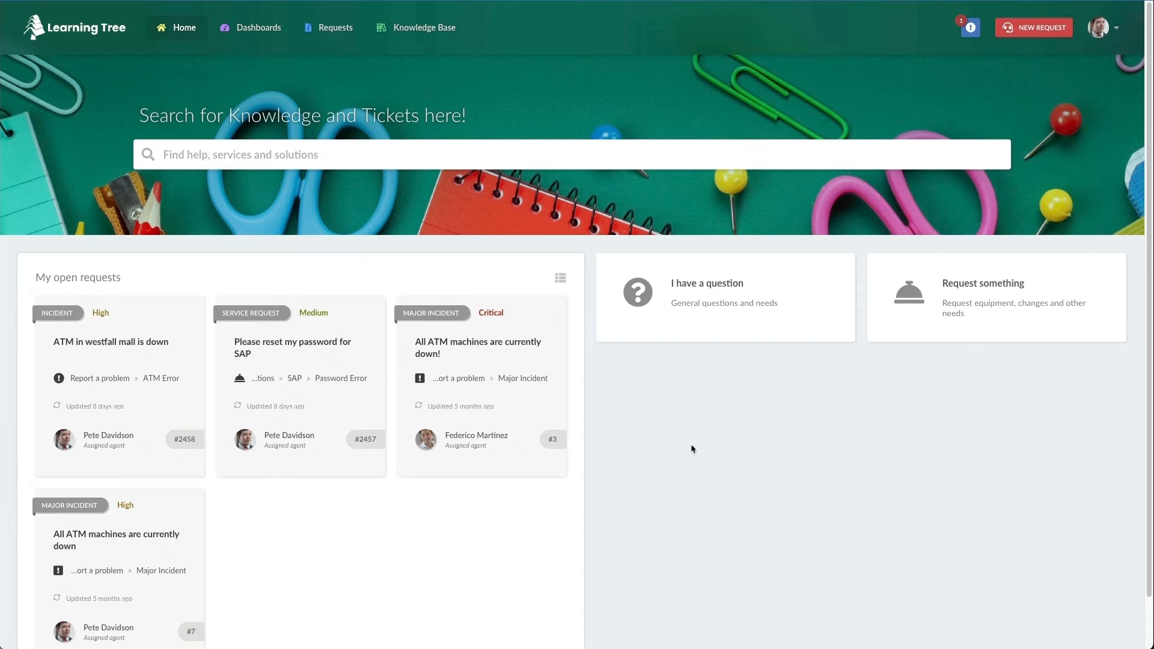
{"action": "mouse_move", "coordinate": [248, 85]}
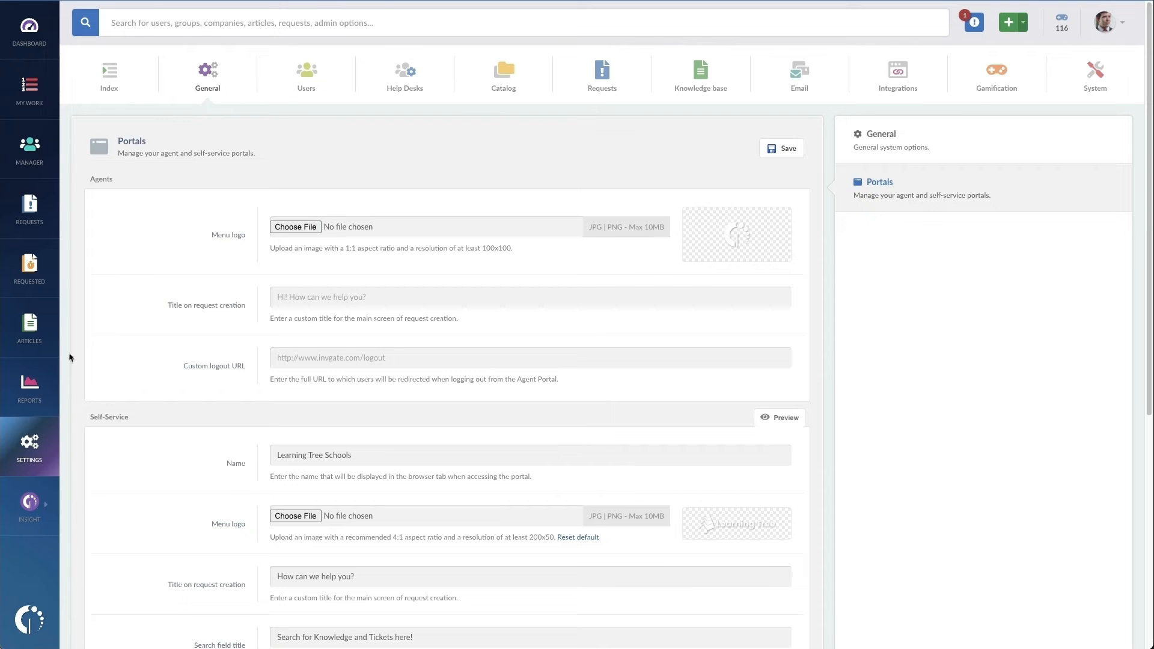
Step: Open Service Catalog settings and pin Report a problem as a featured category
{"action": "left_click", "coordinate": [108, 74]}
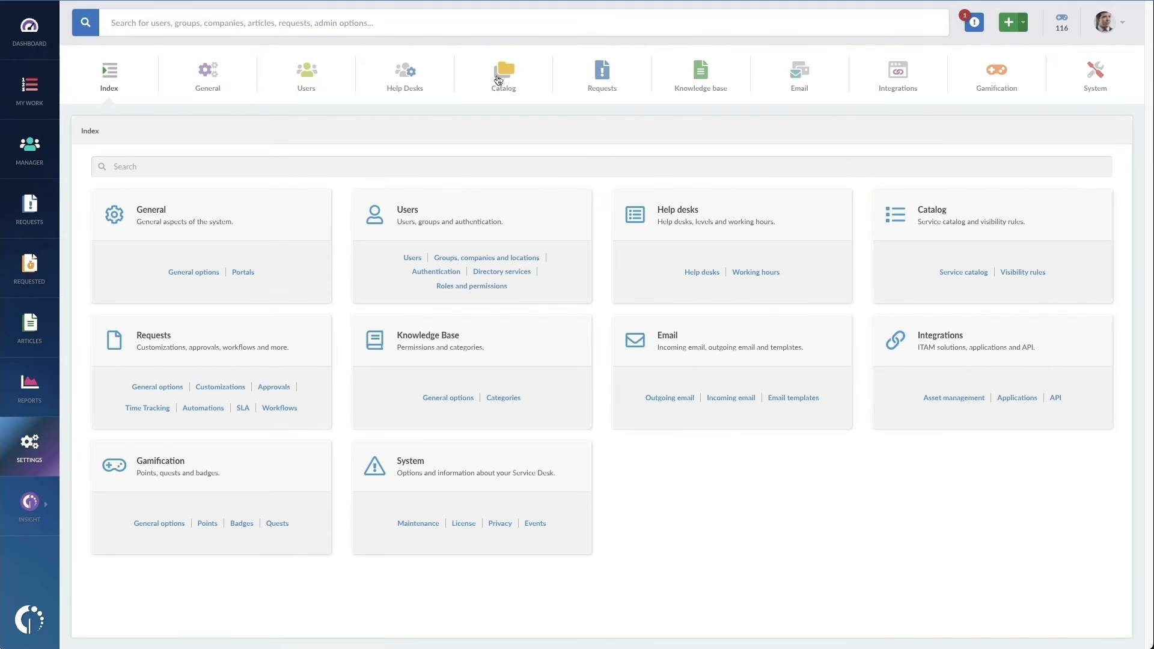
{"action": "left_click", "coordinate": [503, 73]}
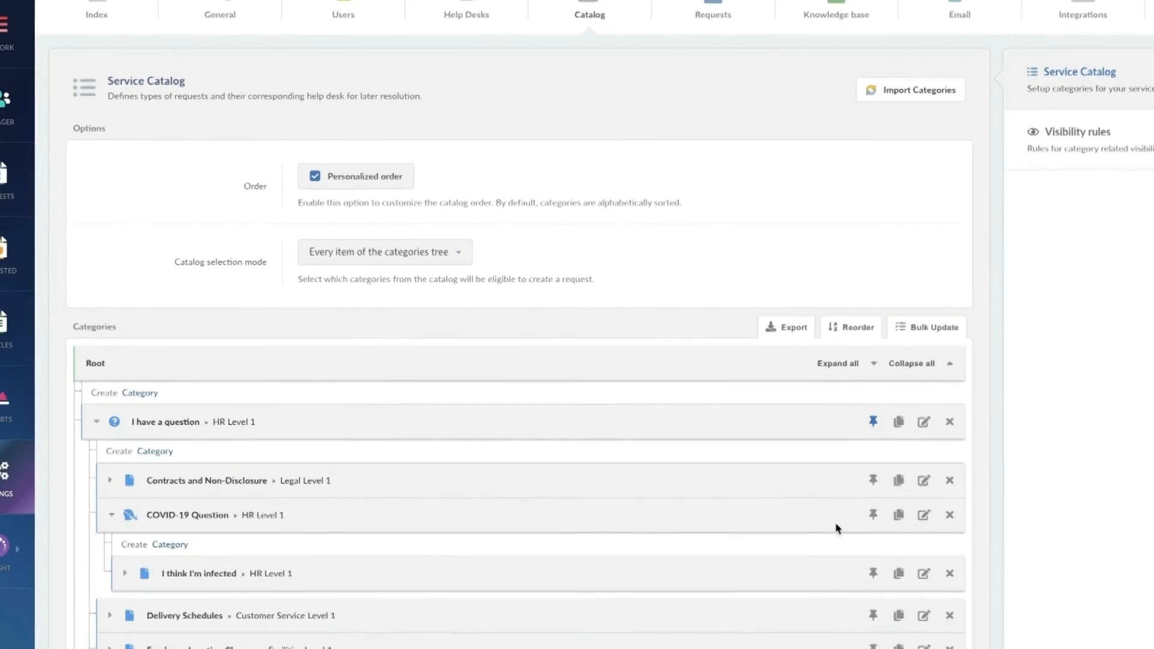
{"action": "scroll", "scroll_direction": "down", "scroll_amount": 3}
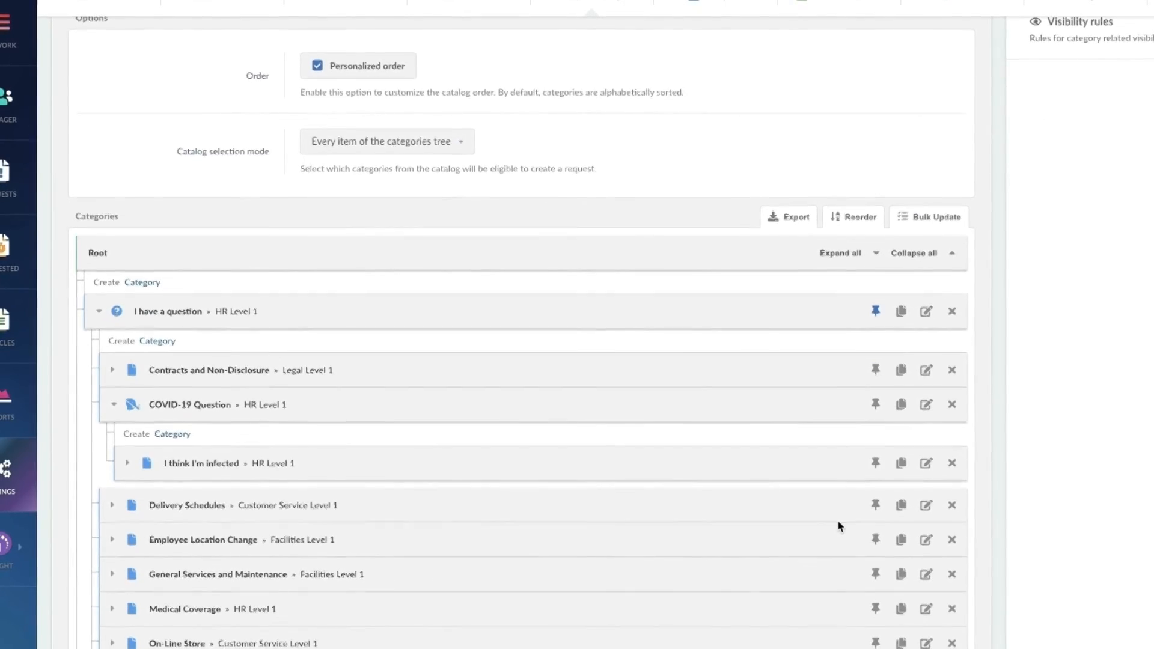
{"action": "scroll", "scroll_direction": "down", "scroll_amount": 3}
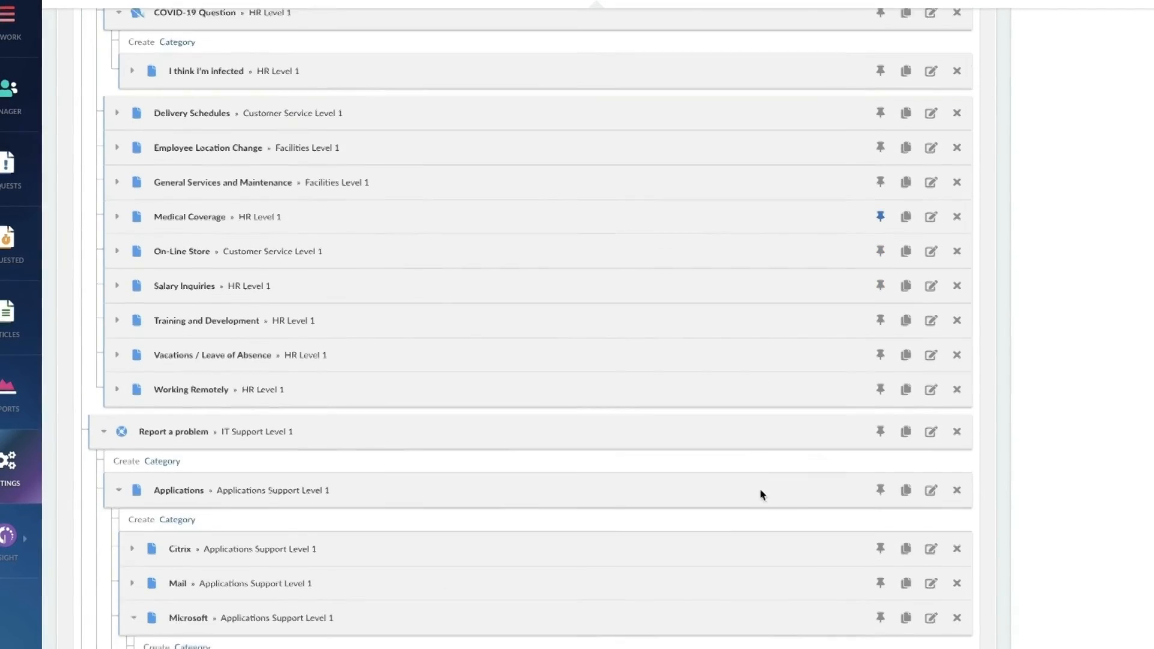
{"action": "scroll", "scroll_direction": "down", "scroll_amount": 3}
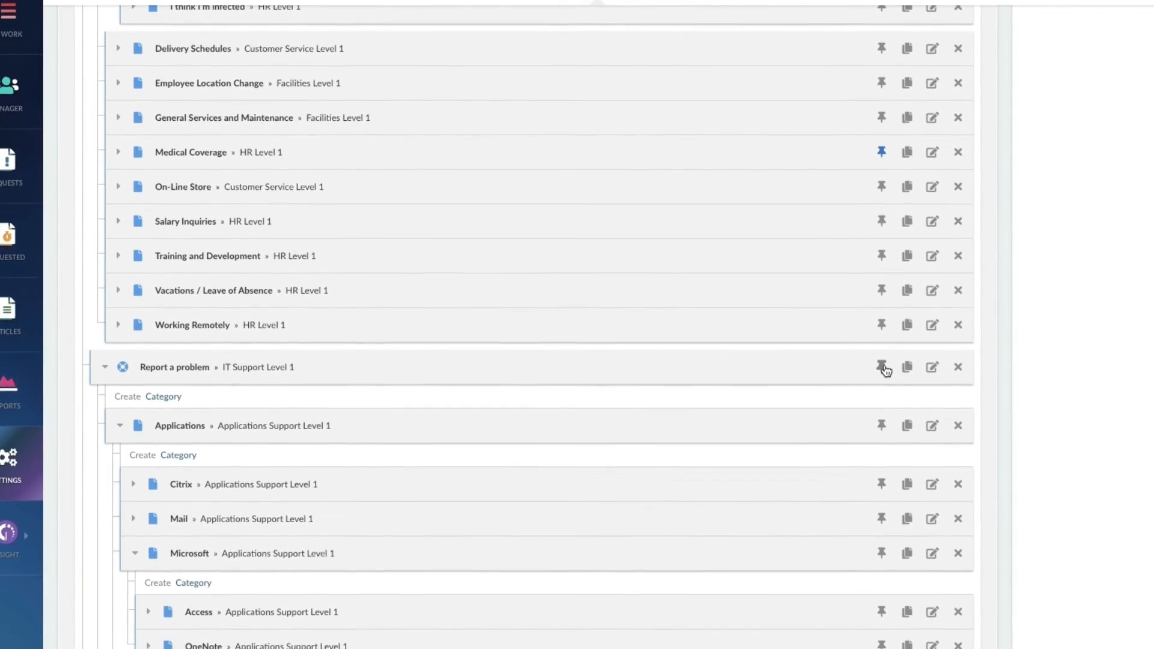
{"action": "left_click", "coordinate": [882, 366]}
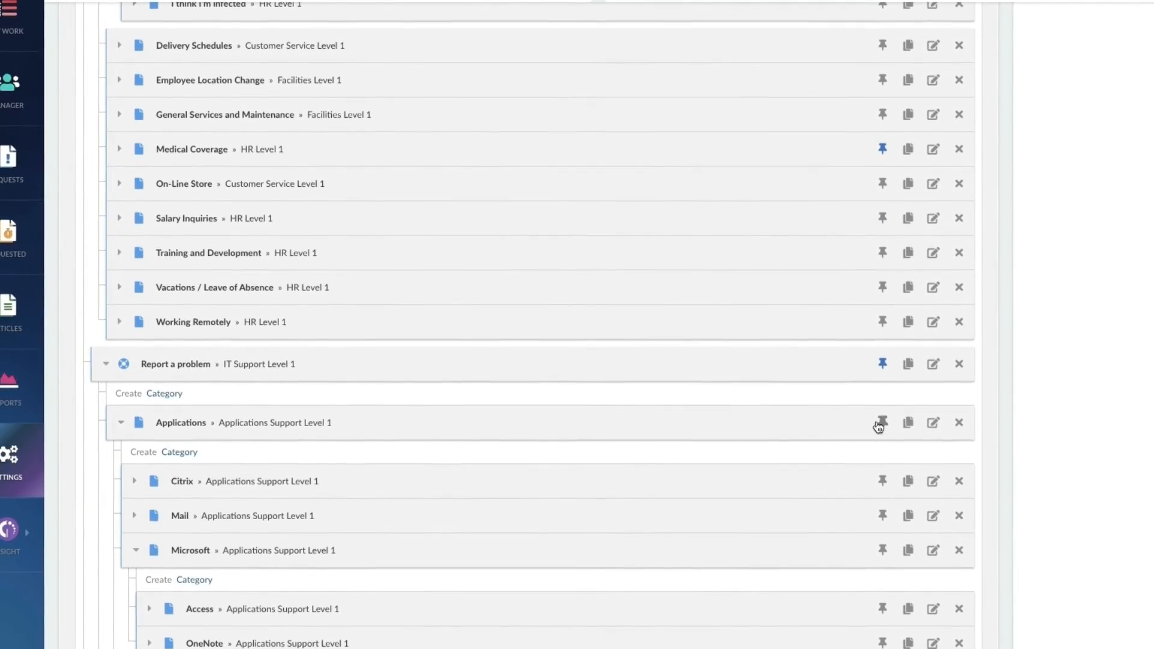
Step: Scroll to the Smartphone category and open it for editing
{"action": "scroll", "scroll_direction": "down", "scroll_amount": 3}
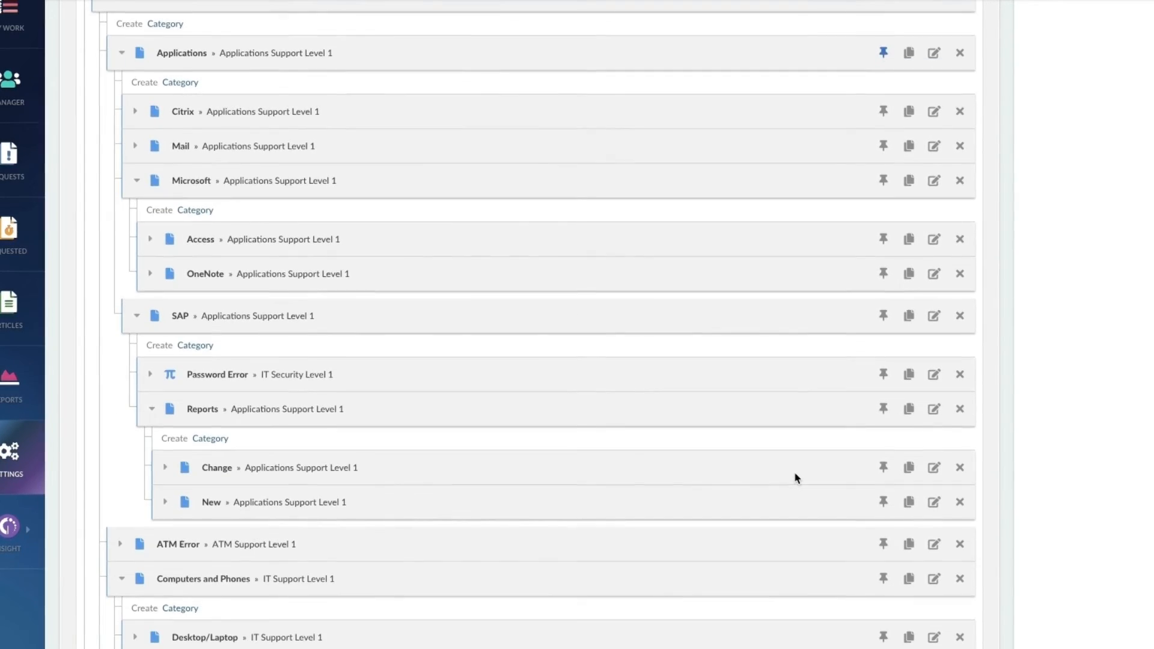
{"action": "scroll", "scroll_direction": "down", "scroll_amount": 3}
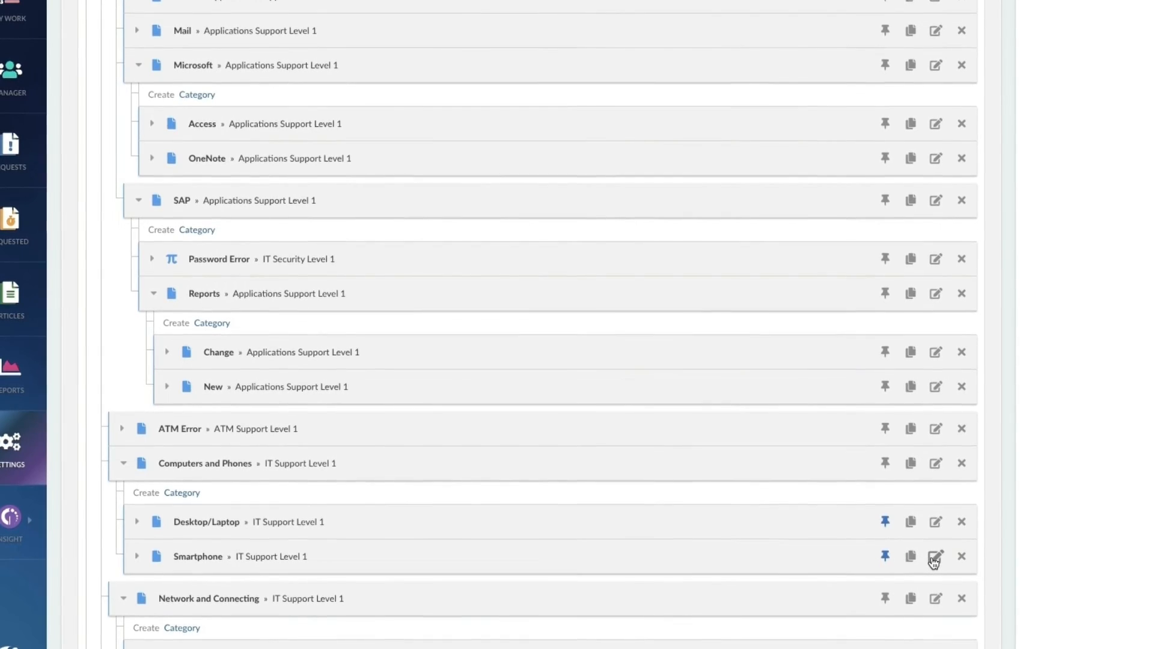
{"action": "left_click", "coordinate": [935, 555]}
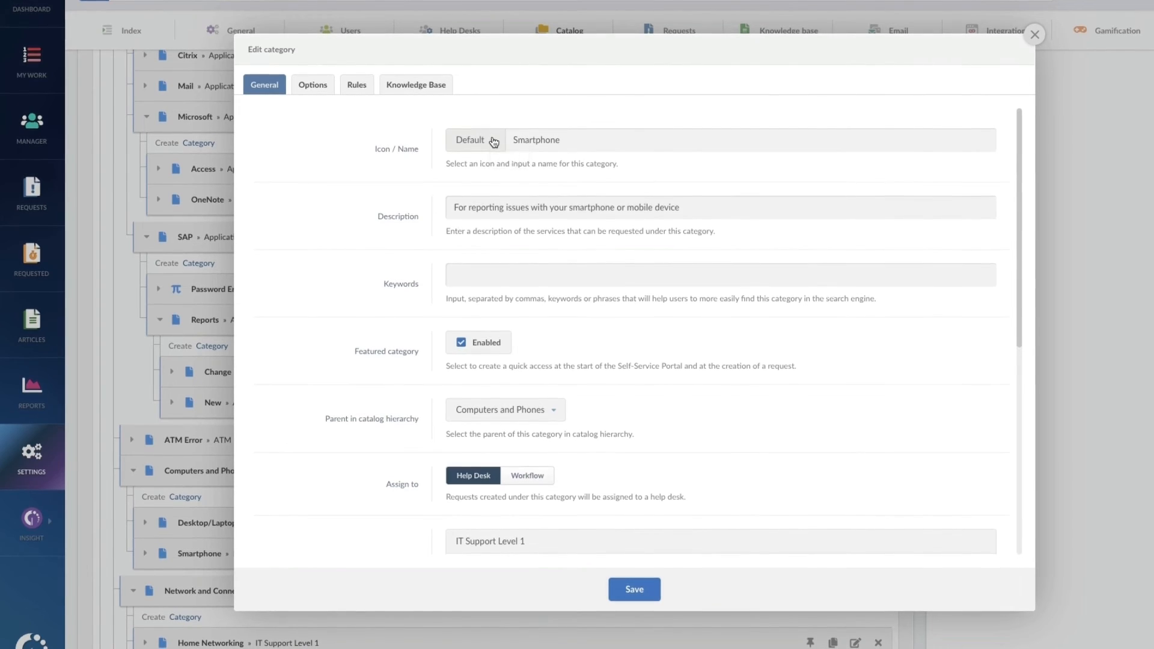
Step: Search icons for 'phone' and save Smartphone with the Alternate Mobile icon
{"action": "left_click", "coordinate": [470, 140]}
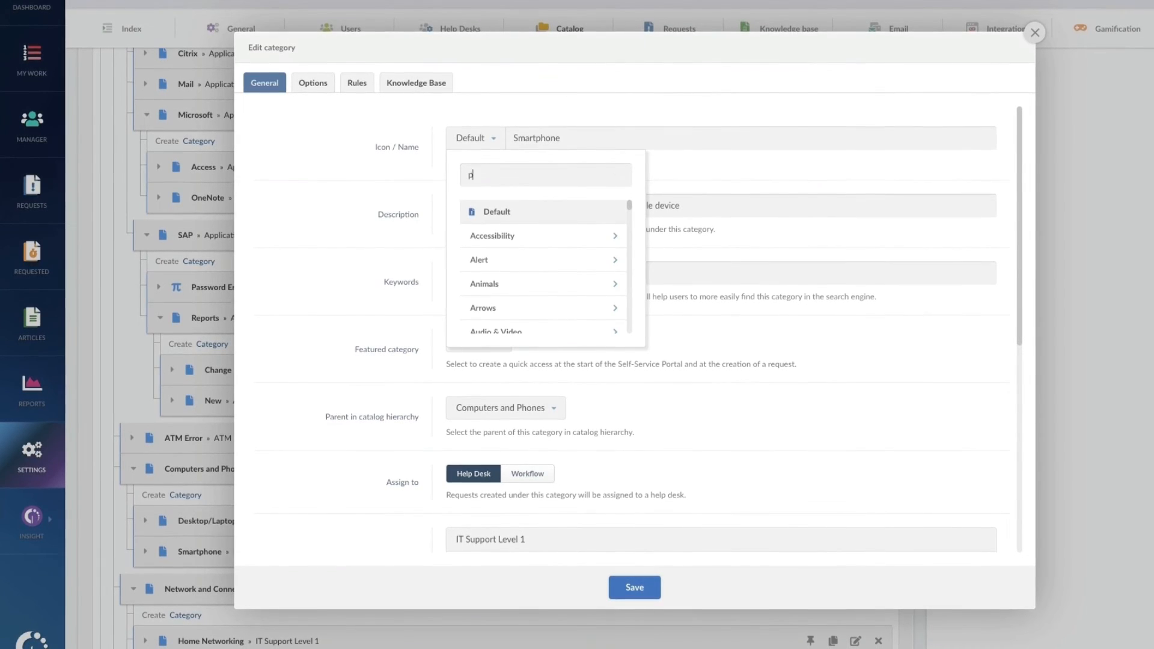
{"action": "type", "text": "hone"}
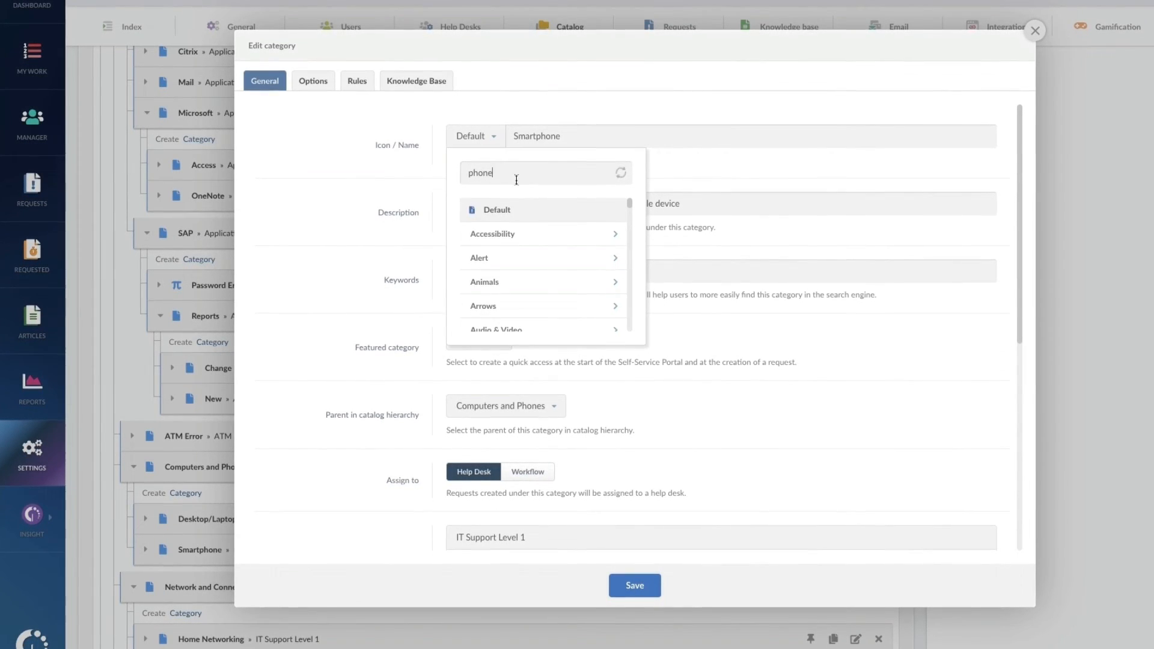
{"action": "type", "text": "phone"}
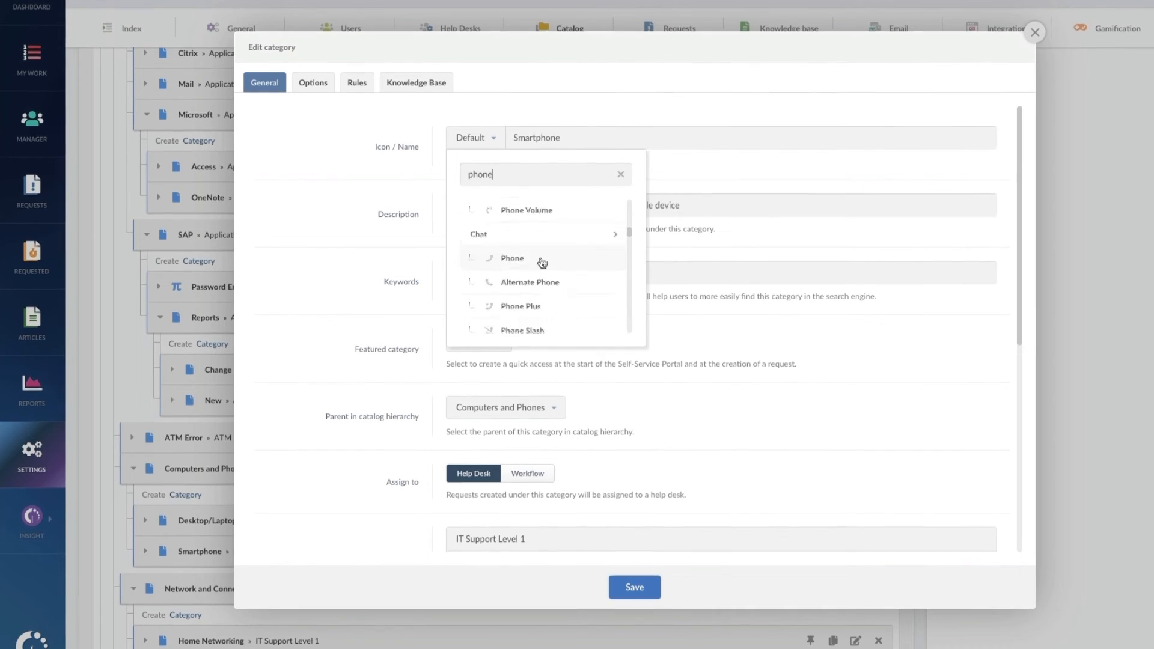
{"action": "type", "text": "smartphone"}
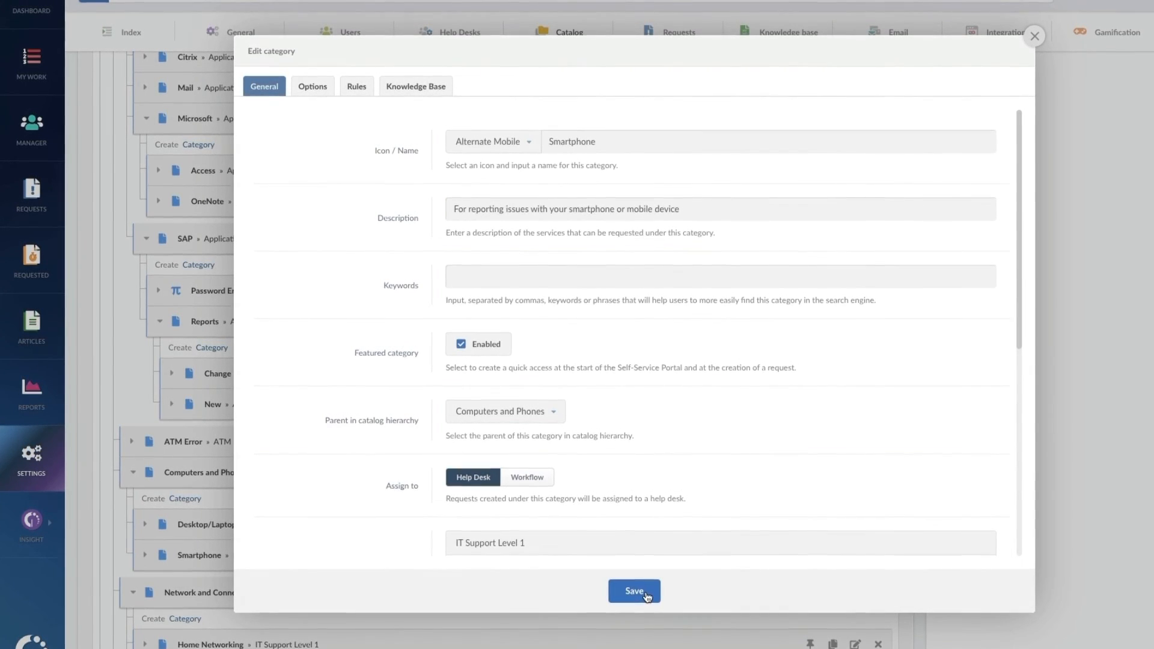
{"action": "left_click", "coordinate": [633, 591]}
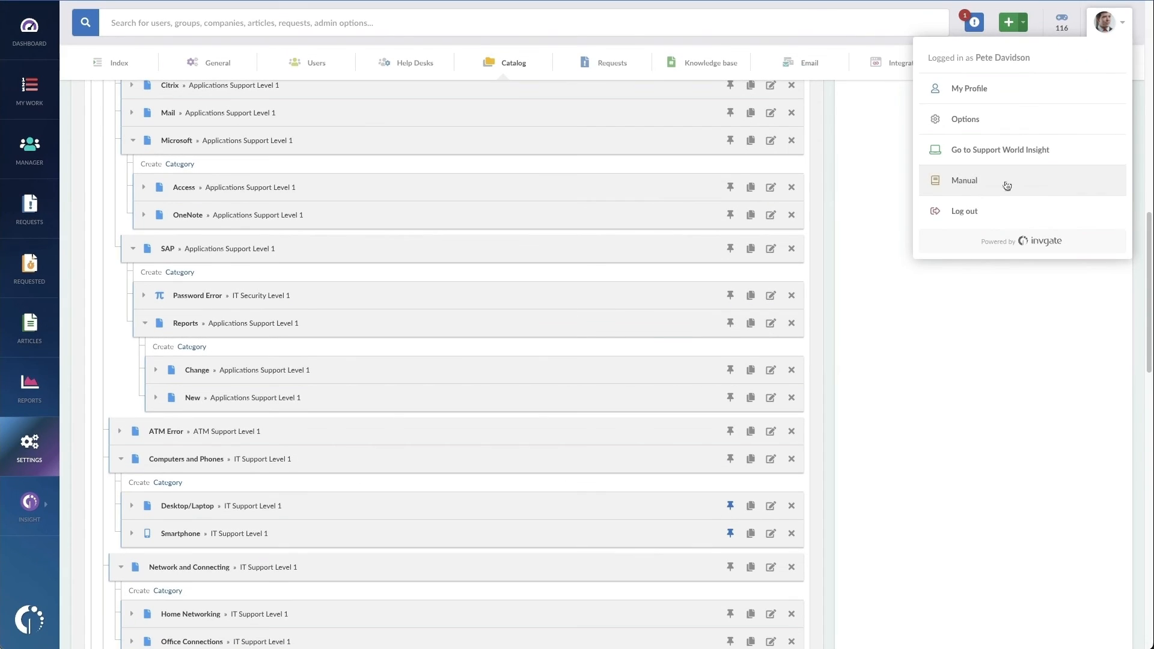
Step: Log out and log back in to view the Learning Tree portal home page
{"action": "left_click", "coordinate": [963, 211]}
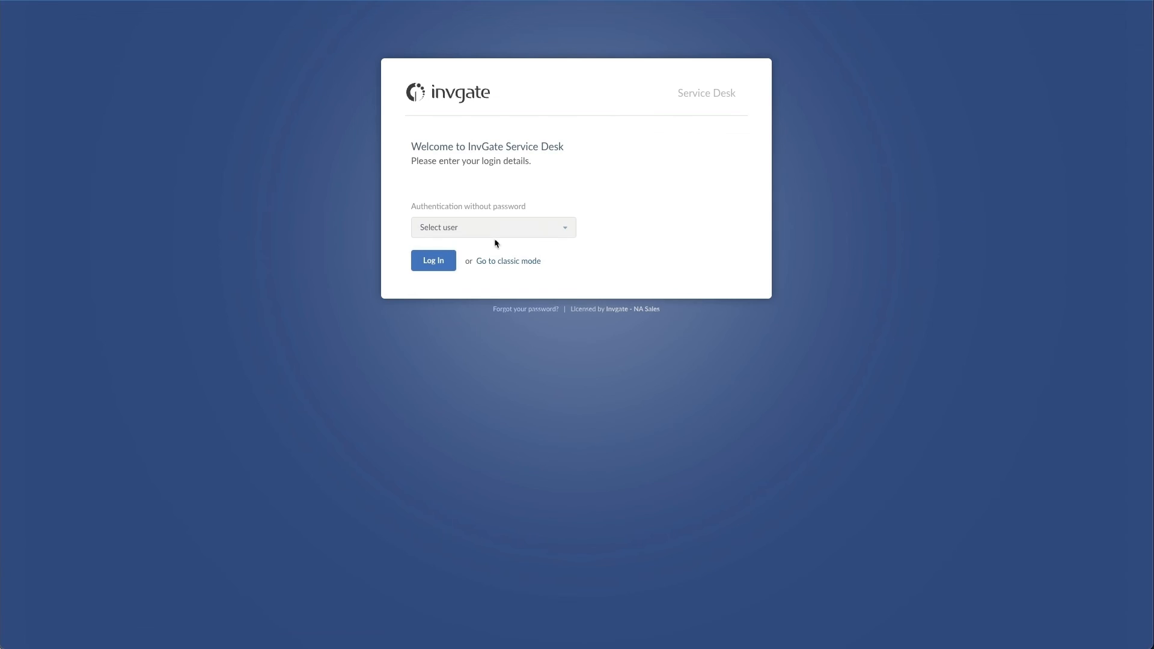
{"action": "left_click", "coordinate": [432, 260]}
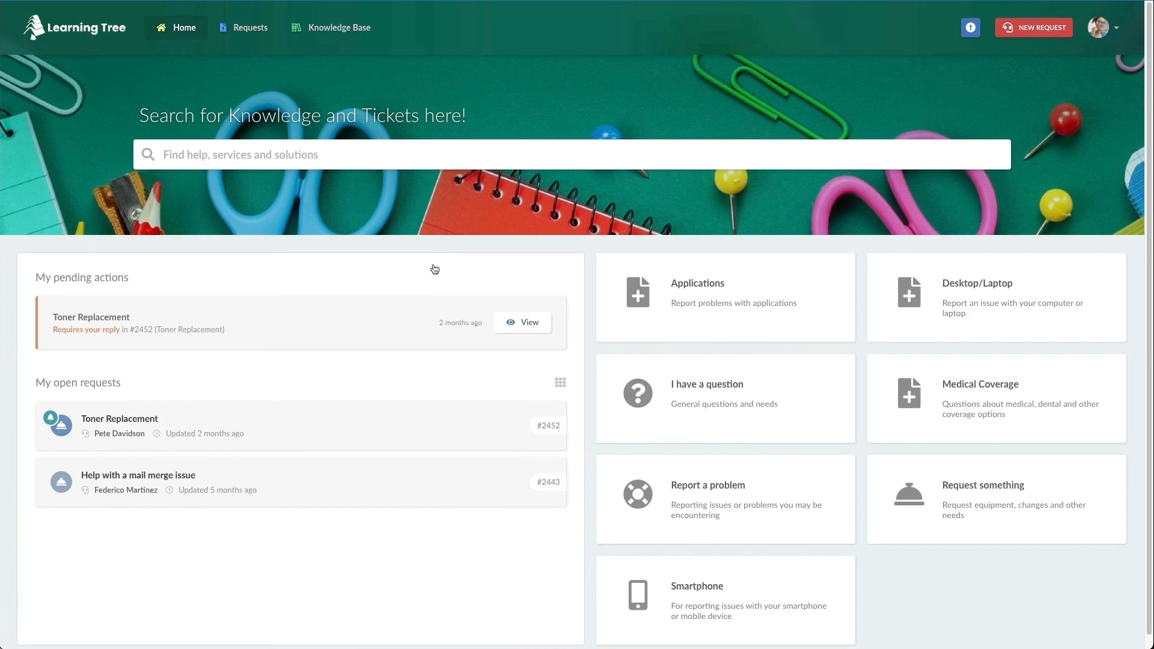